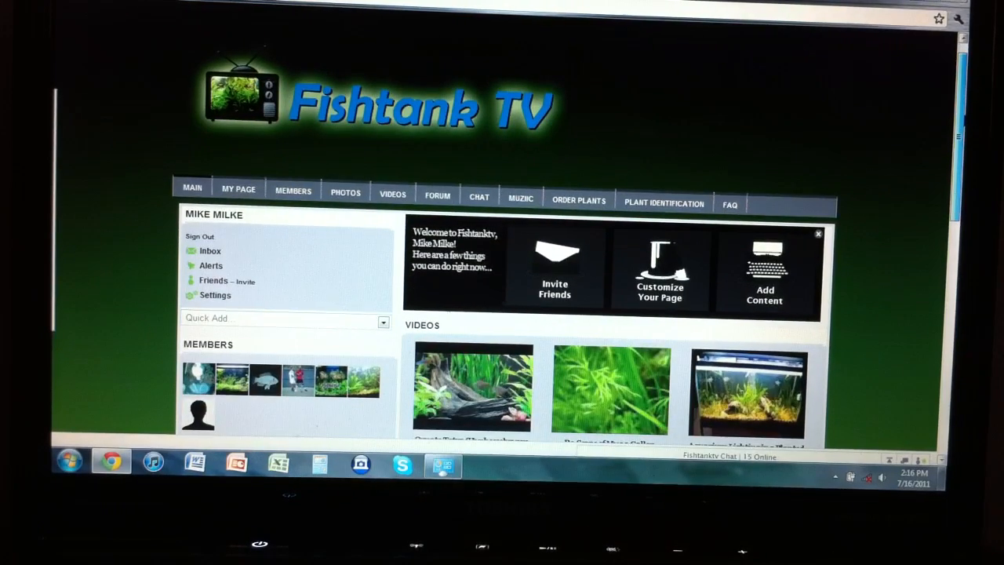
# Scroll up and down the Fishtank TV main page to look it over
pyautogui.scroll(3)
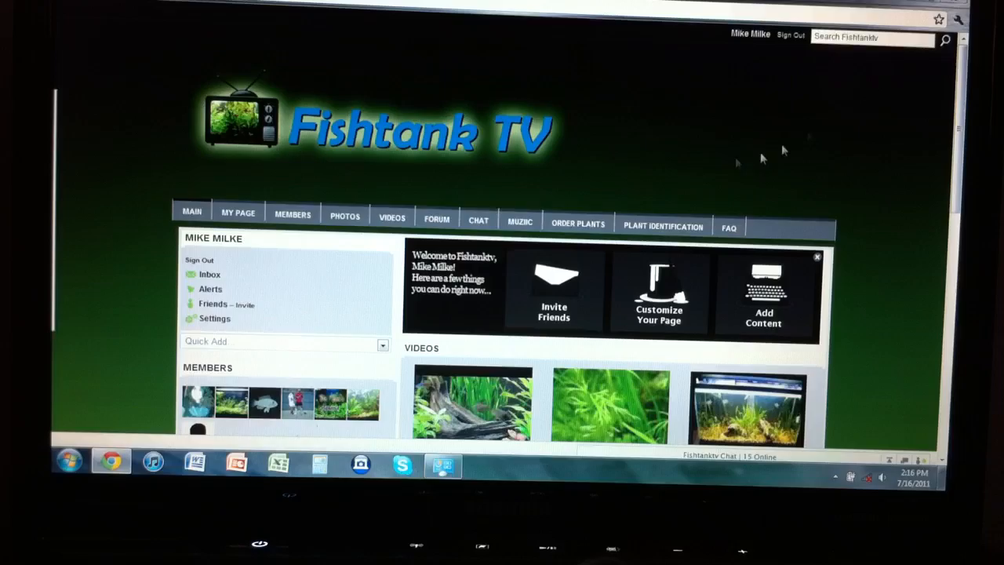
pyautogui.moveTo(891, 155)
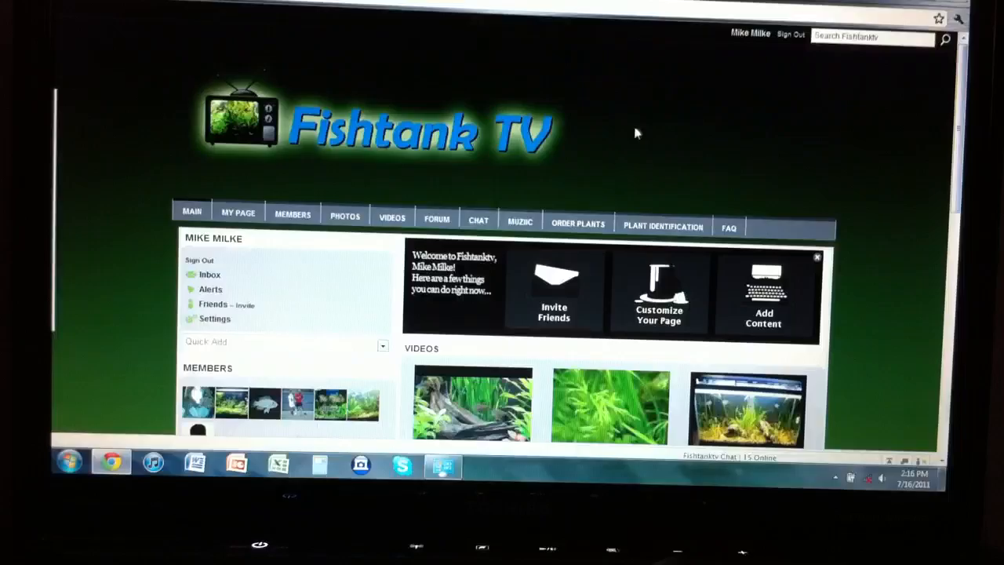
pyautogui.scroll(-3)
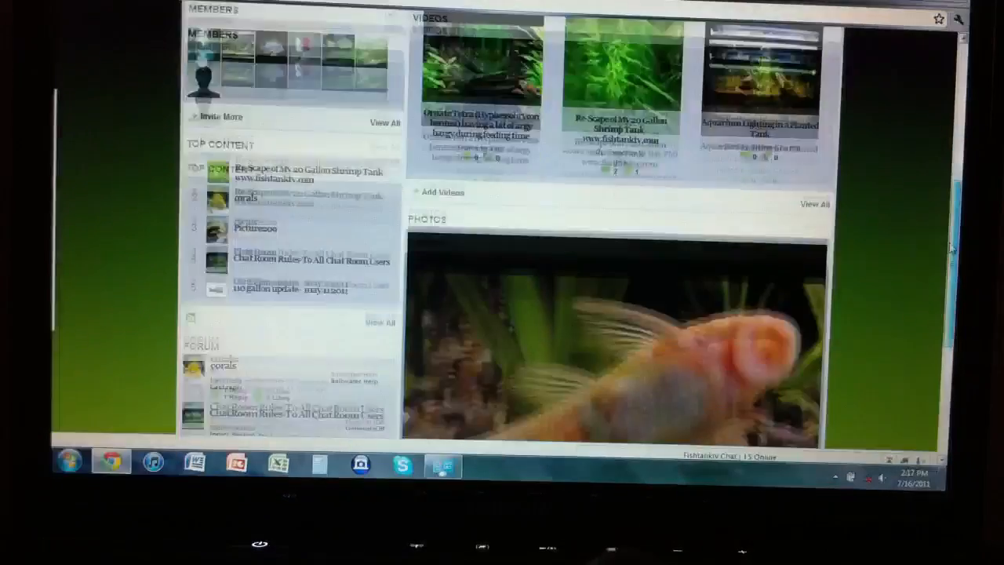
pyautogui.scroll(3)
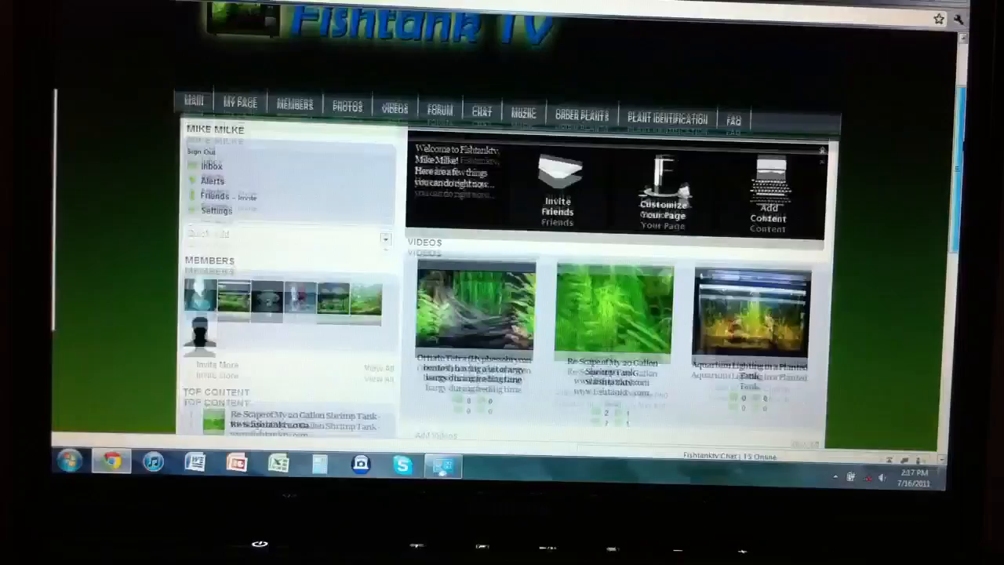
pyautogui.scroll(-3)
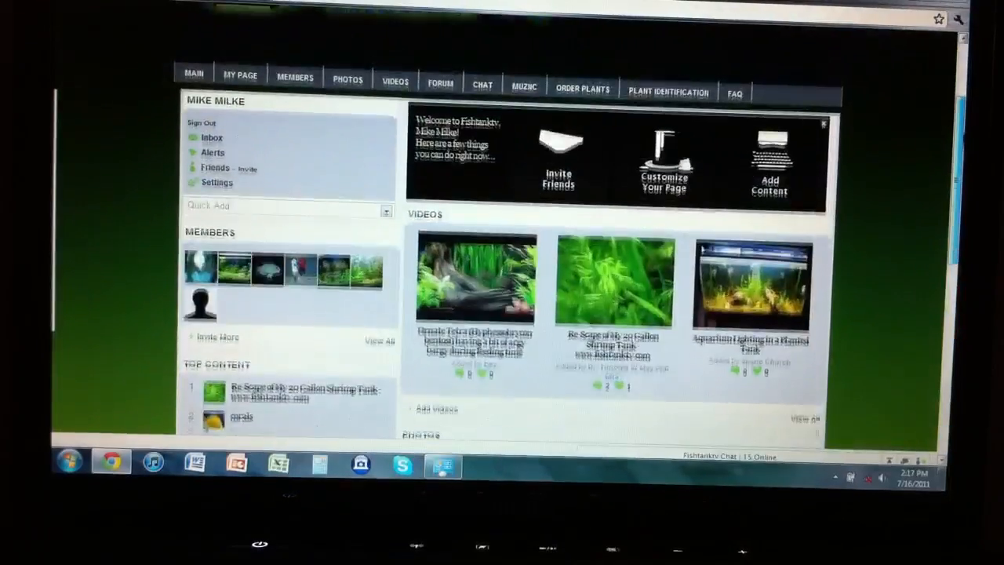
pyautogui.scroll(3)
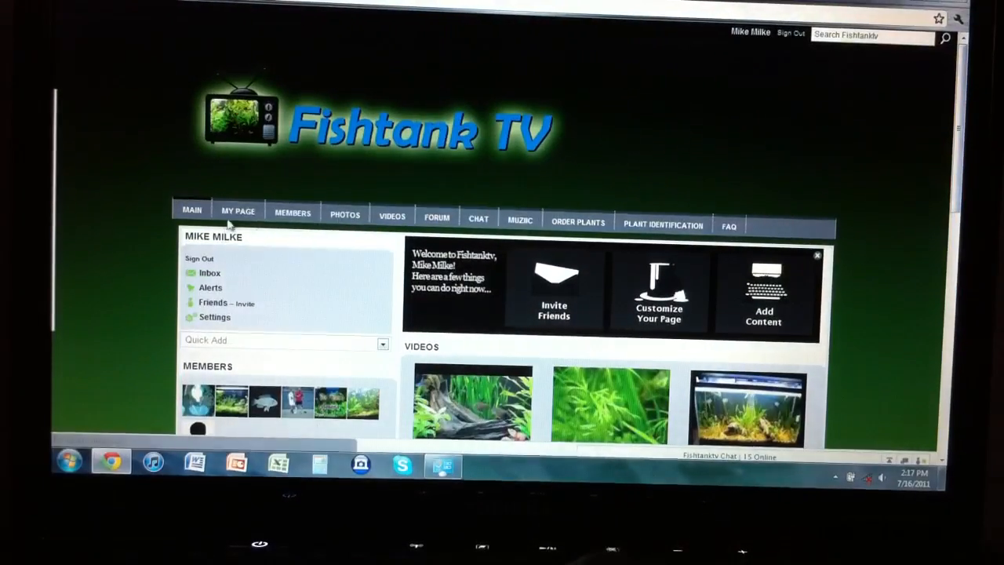
# Go to My Page and browse your own profile's About Me, photos, videos and comment wall
pyautogui.click(239, 210)
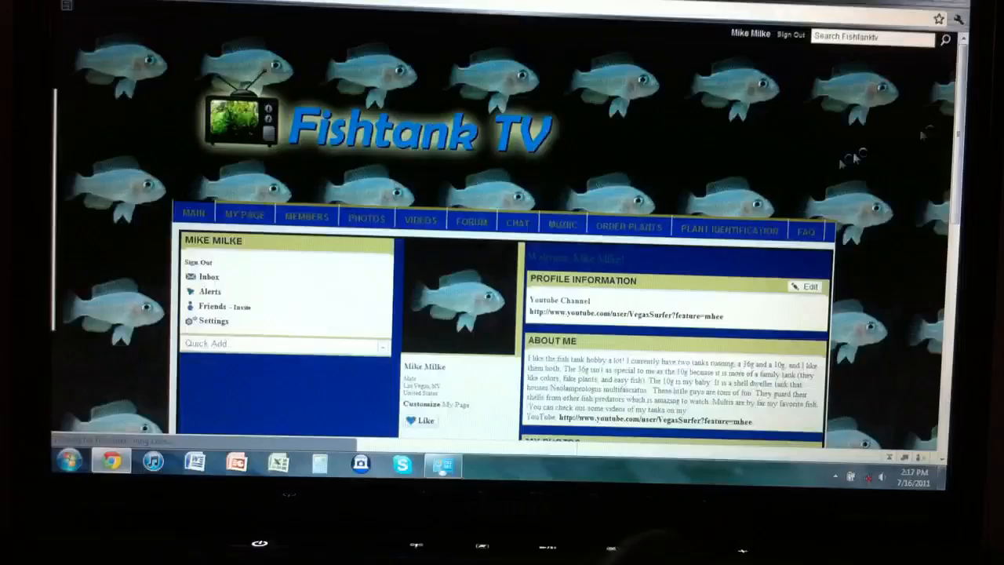
pyautogui.scroll(-3)
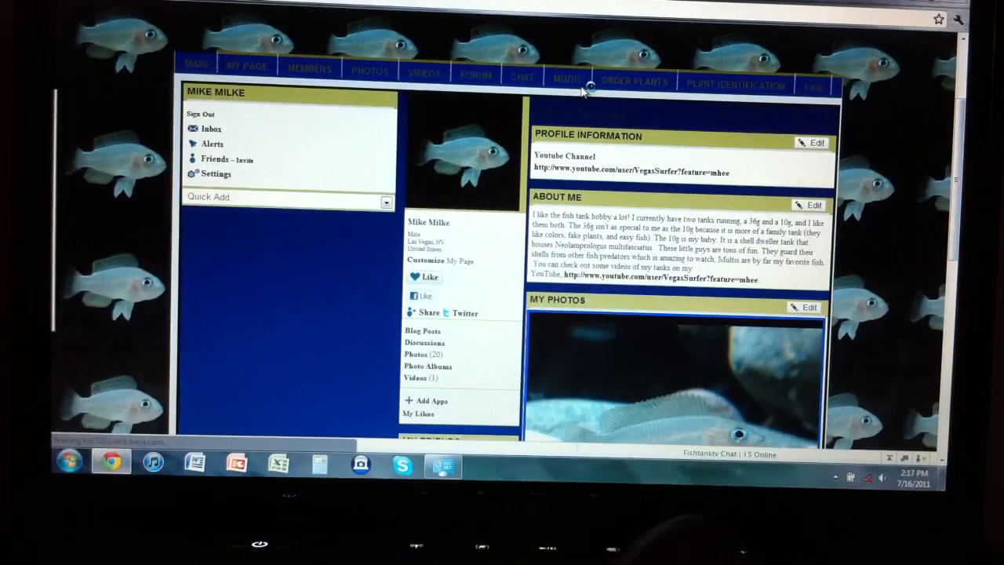
pyautogui.scroll(-3)
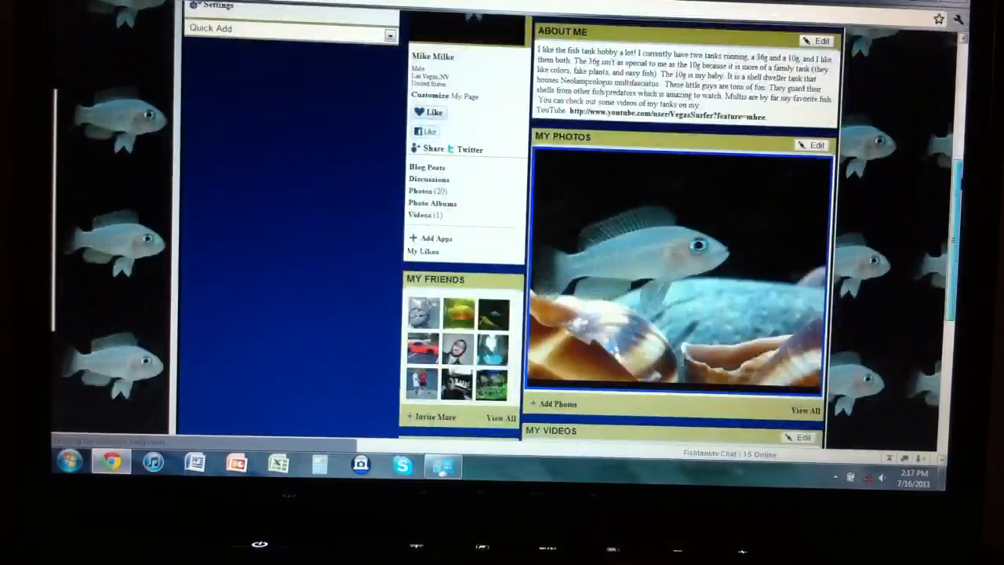
pyautogui.scroll(-3)
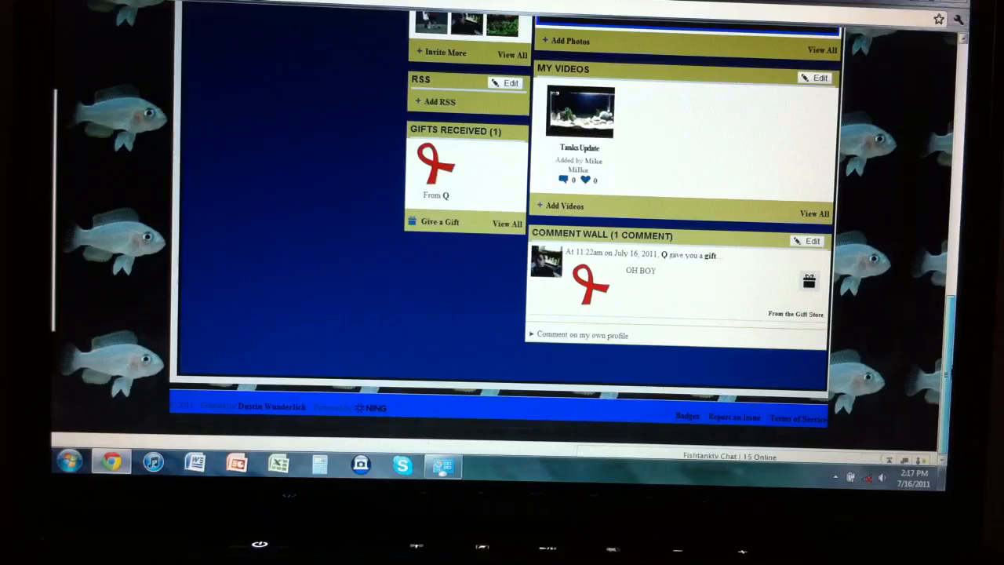
pyautogui.scroll(3)
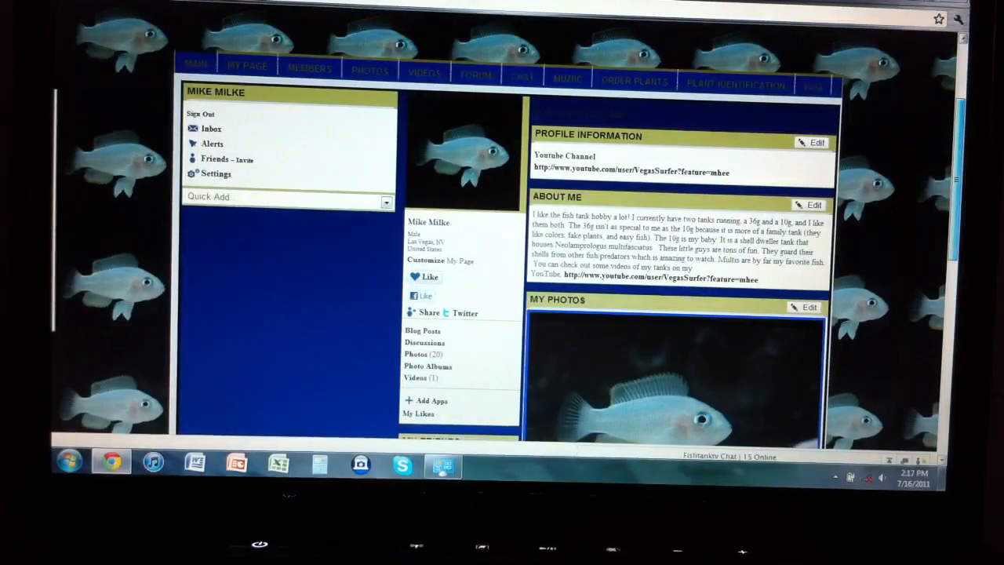
pyautogui.scroll(3)
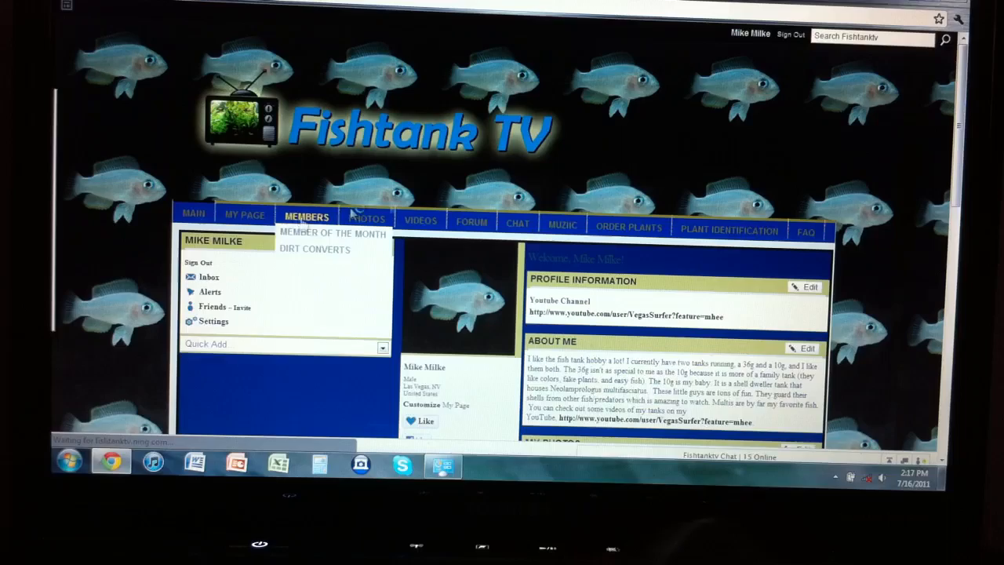
# Look through the Members directory, the community Photos page and the Videos page
pyautogui.click(308, 216)
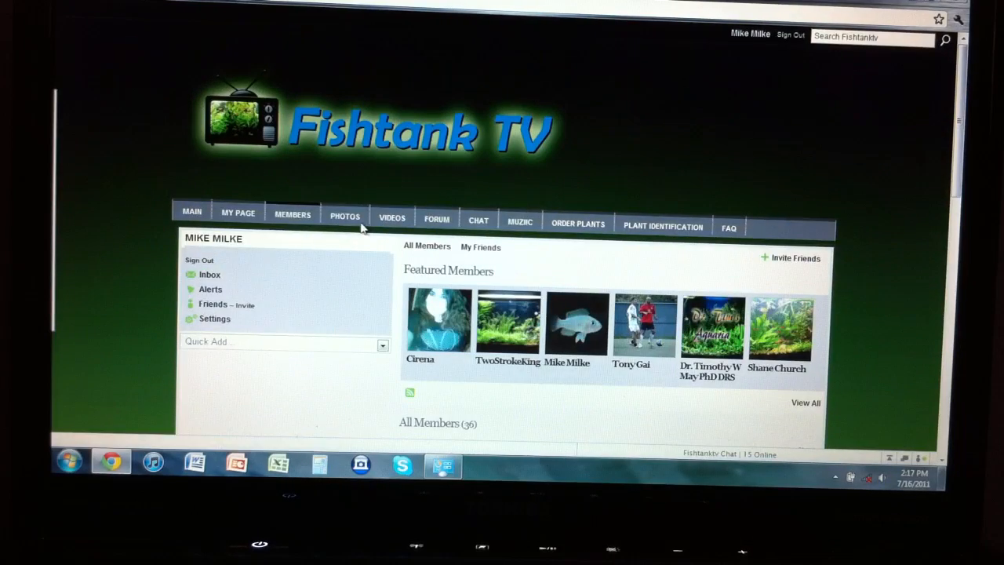
pyautogui.click(345, 216)
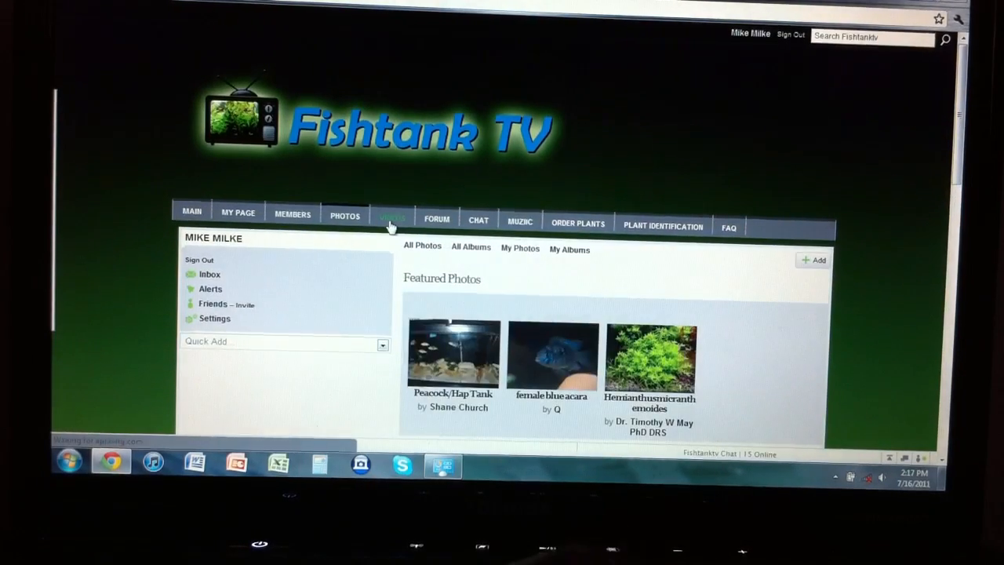
pyautogui.click(392, 213)
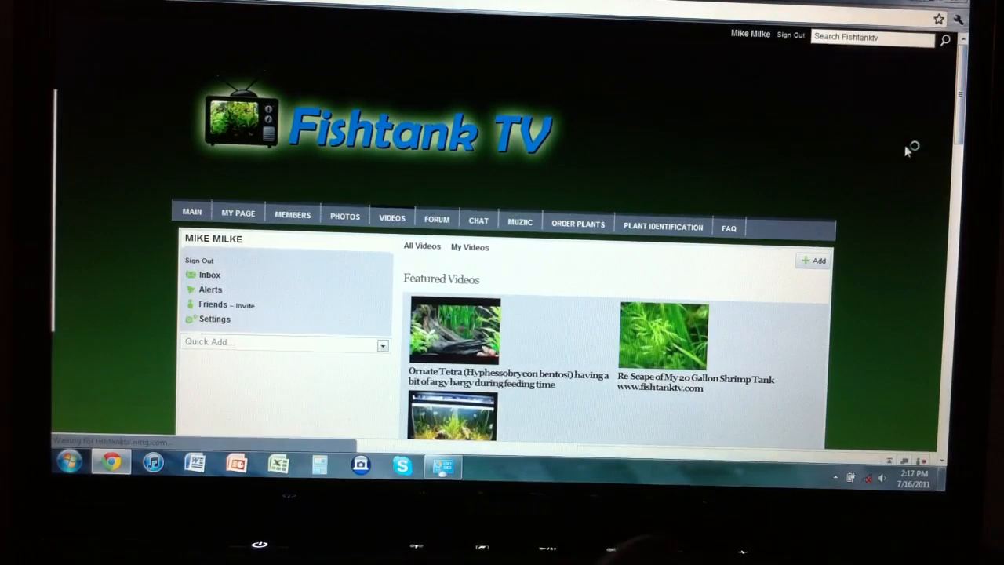
# Browse the Forum's featured discussions and categories like Dirt Converts, Plant Help and Saltwater
pyautogui.click(436, 219)
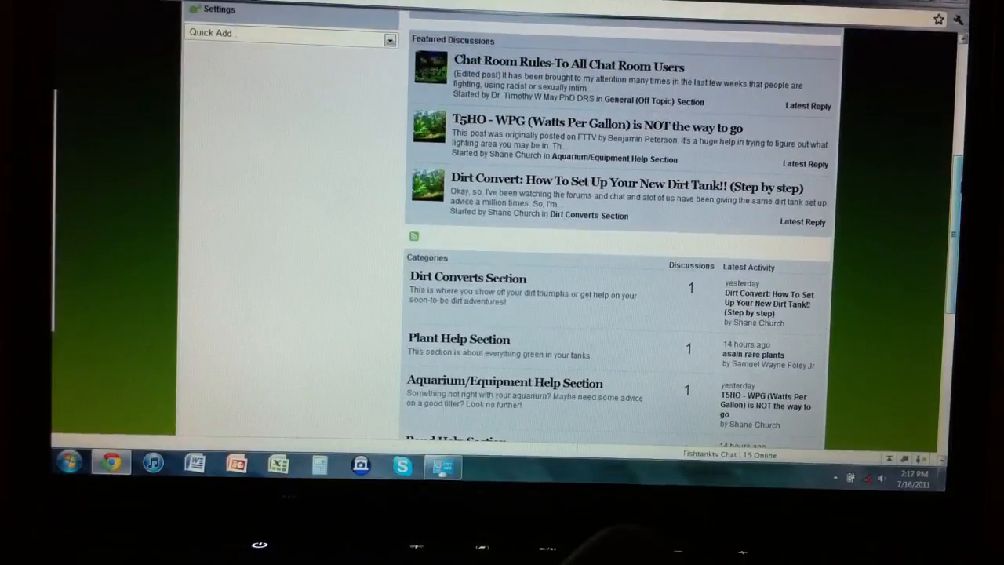
pyautogui.scroll(-3)
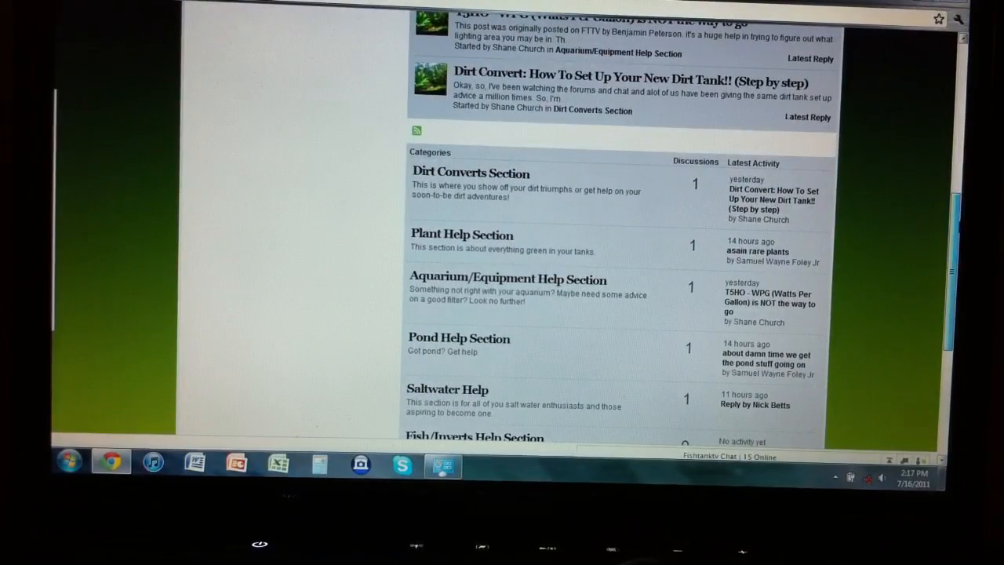
pyautogui.scroll(-3)
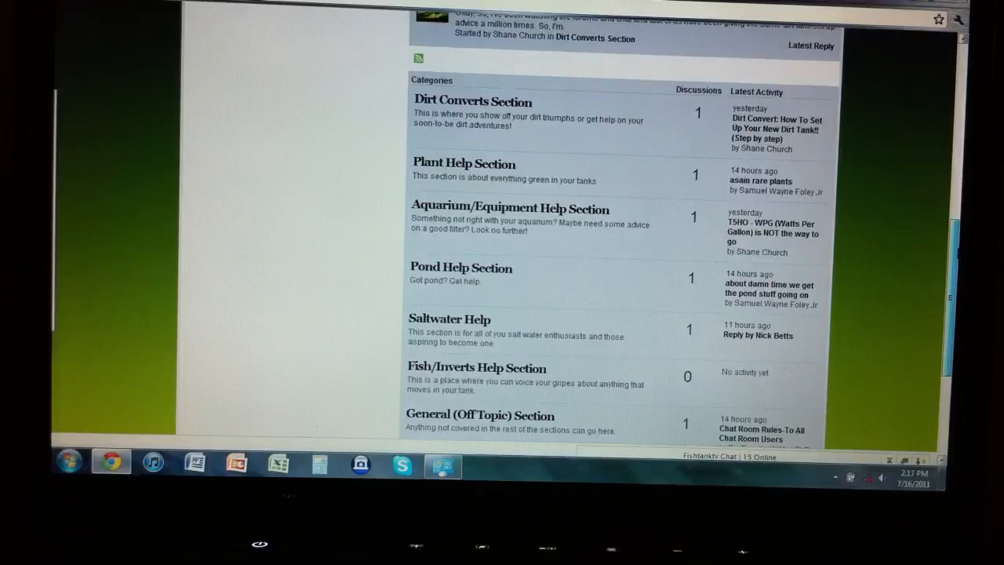
pyautogui.scroll(-3)
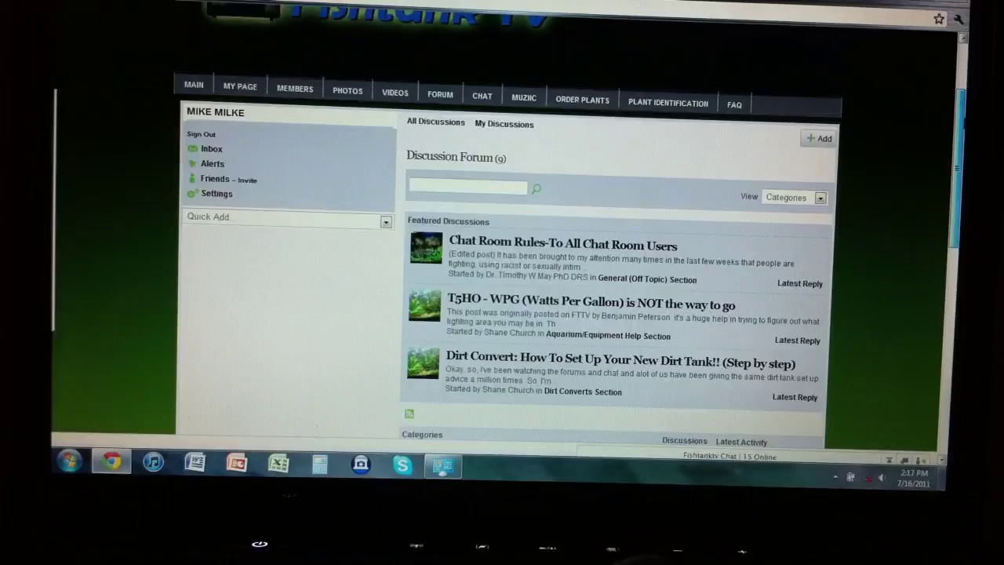
pyautogui.scroll(3)
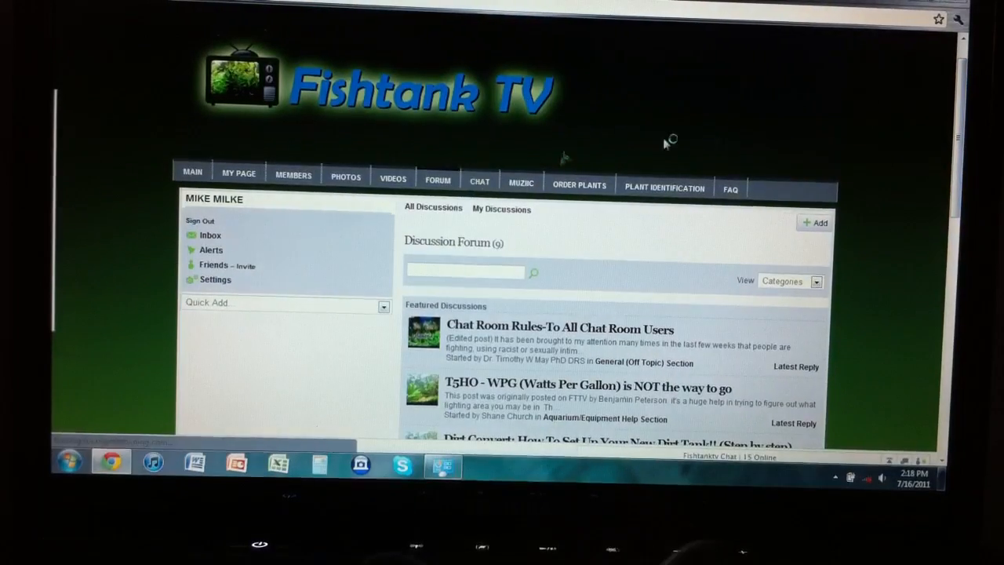
# Enter the live chat room showing member messages and the online list
pyautogui.click(480, 182)
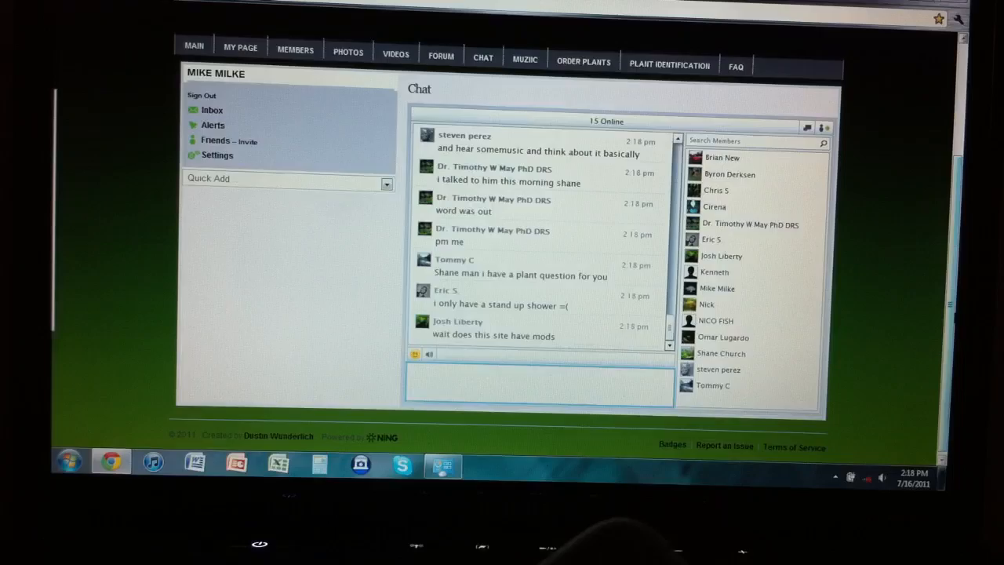
pyautogui.scroll(3)
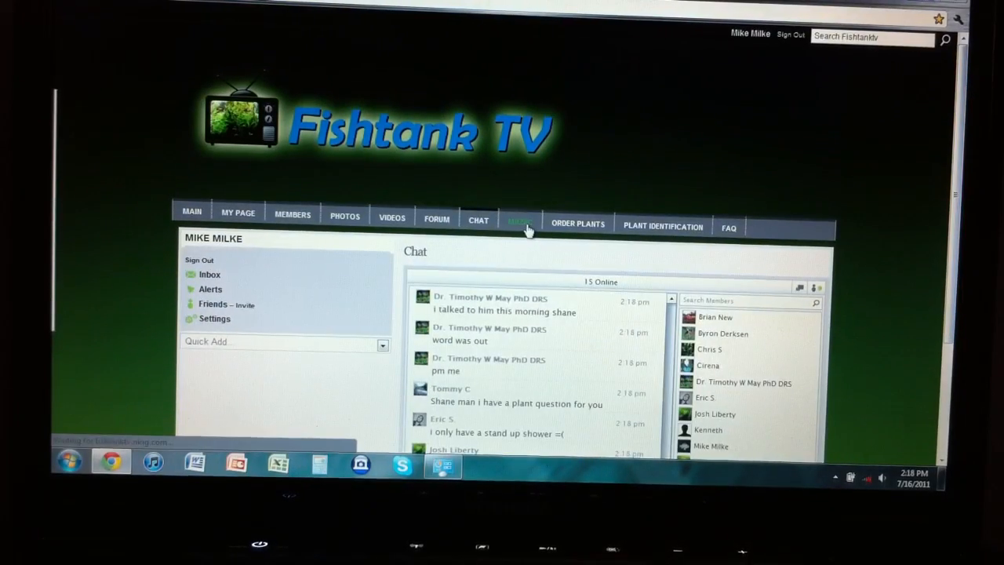
# Visit the Muzic page, pause the playing song, then move to Order Plants
pyautogui.click(519, 221)
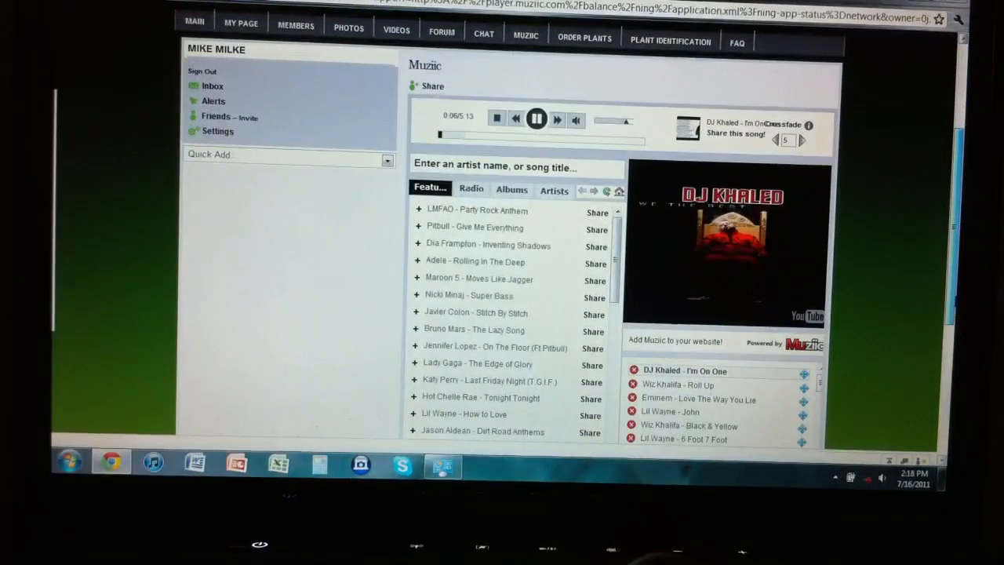
pyautogui.scroll(3)
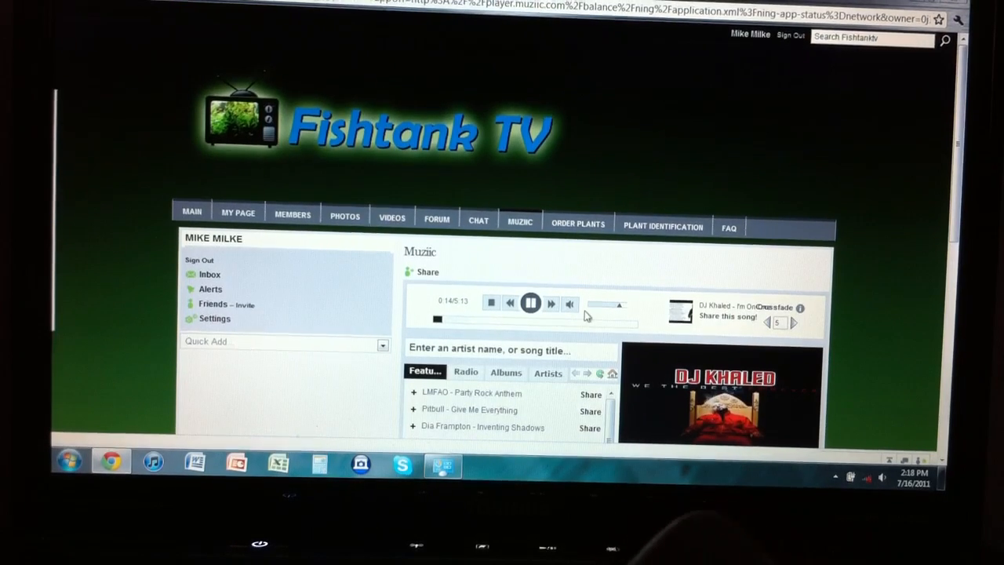
pyautogui.click(530, 305)
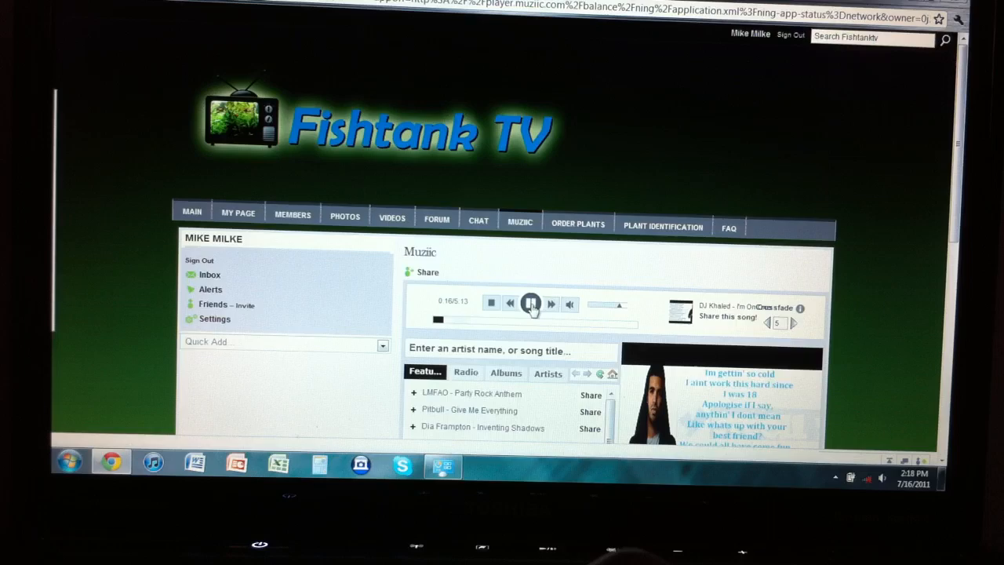
pyautogui.click(531, 304)
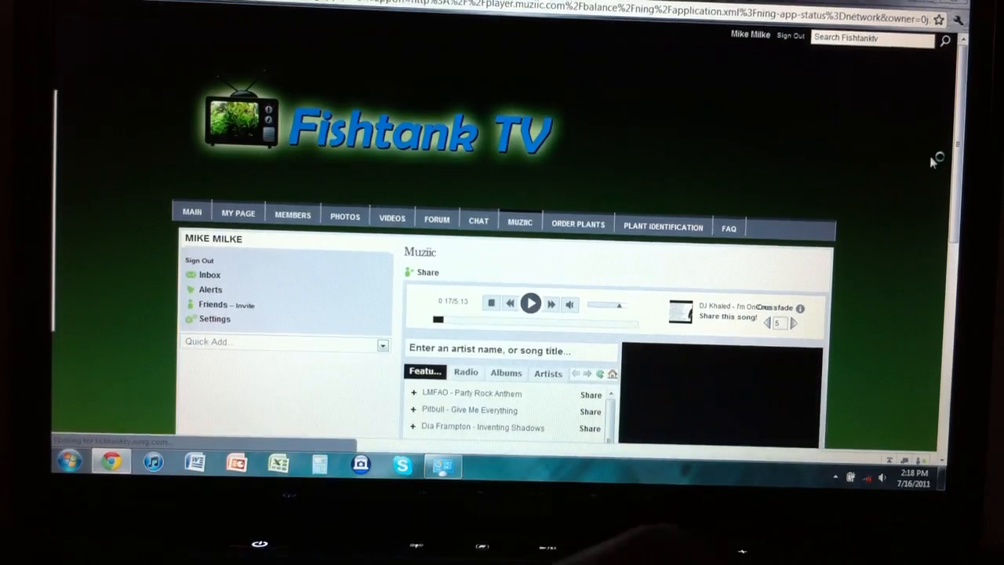
pyautogui.click(577, 223)
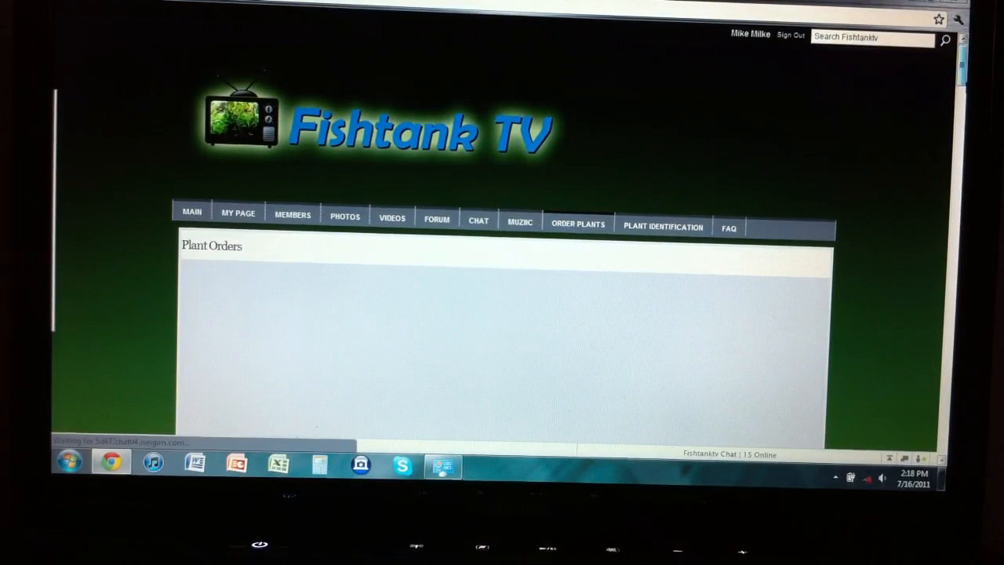
# Browse the Plants & Stuff For Sale list down to the Java Moss and Anubias Nana listings
pyautogui.click(577, 223)
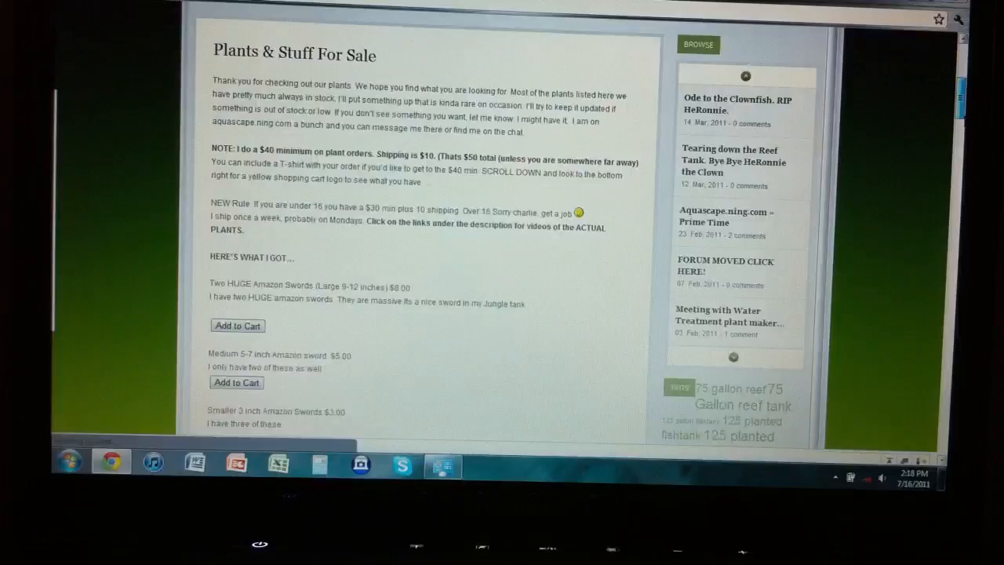
pyautogui.scroll(3)
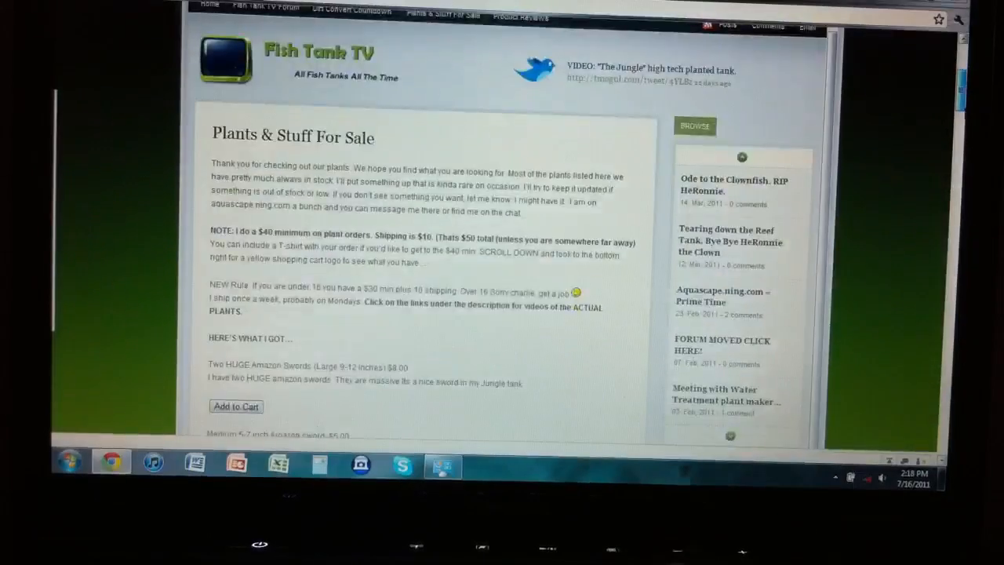
pyautogui.scroll(-3)
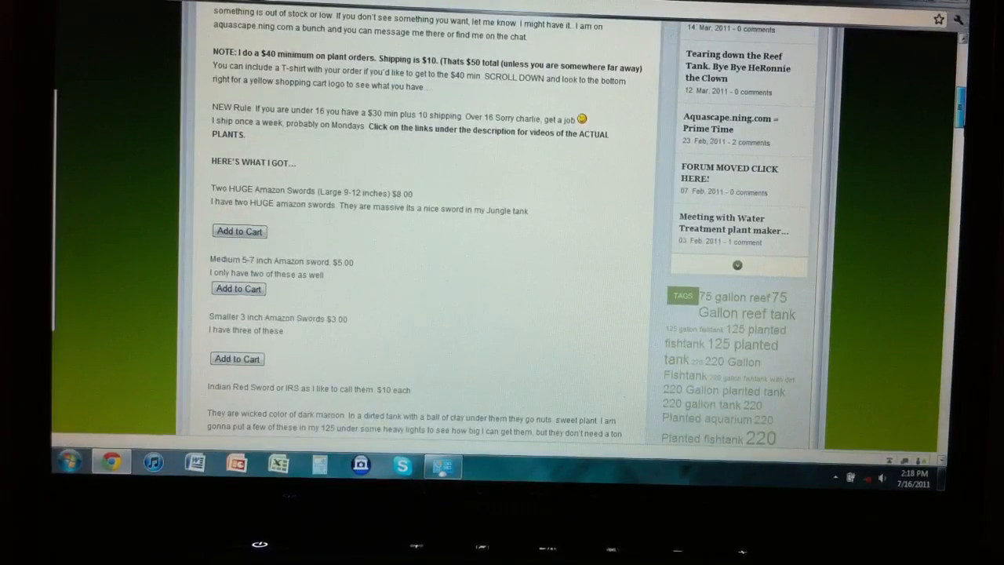
pyautogui.scroll(-3)
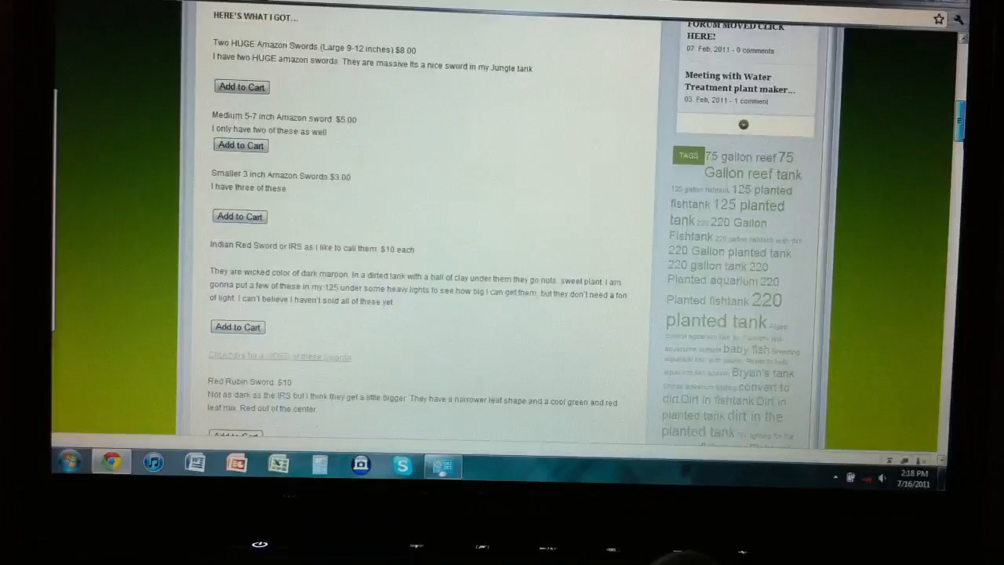
pyautogui.scroll(-3)
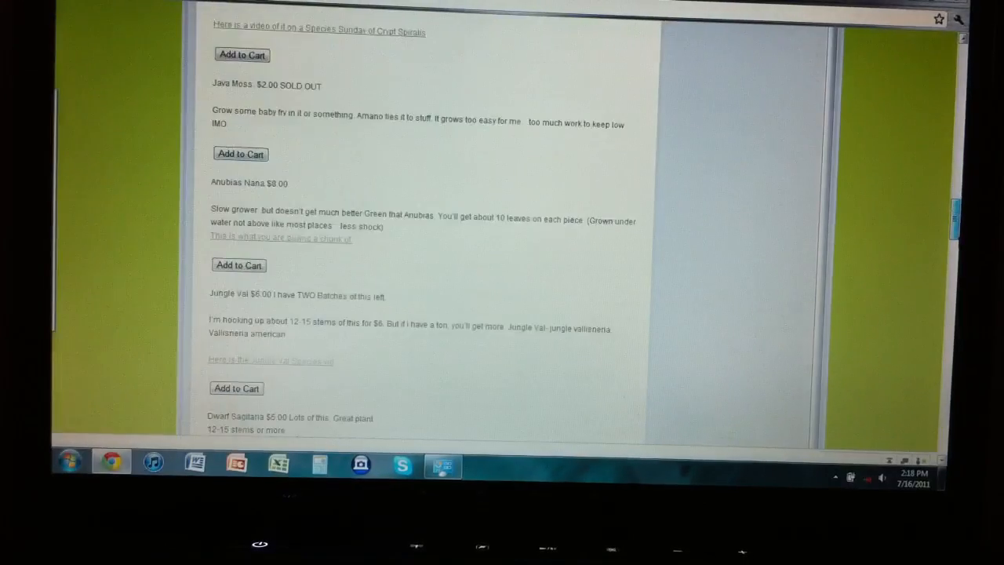
pyautogui.scroll(3)
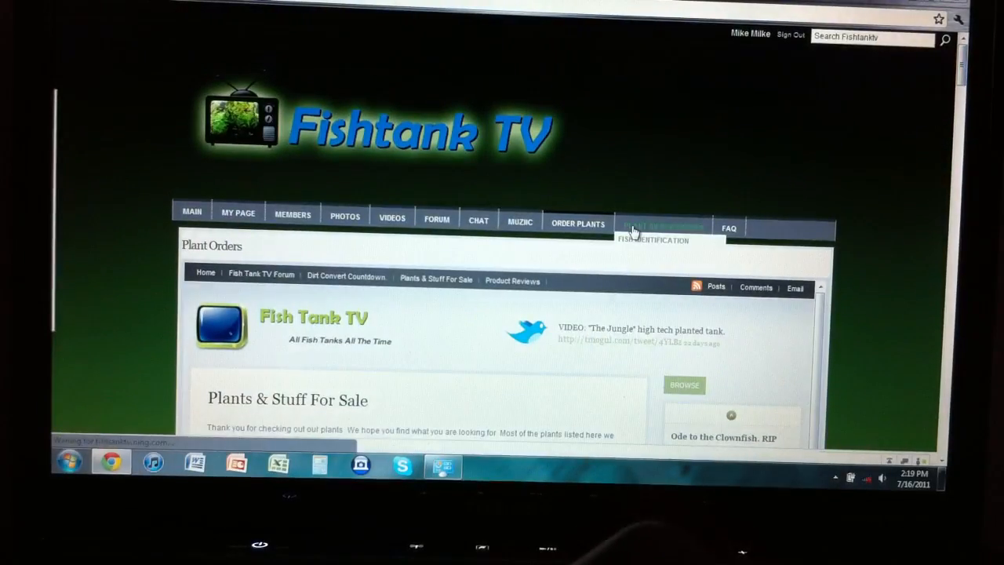
# Visit the Plant Identification page, then the FAQ page
pyautogui.click(653, 238)
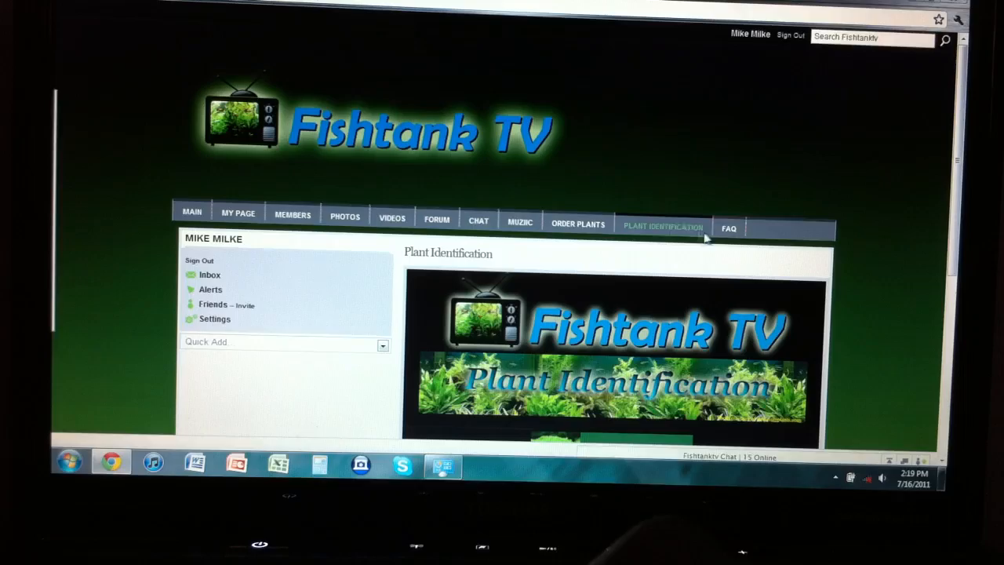
pyautogui.click(728, 226)
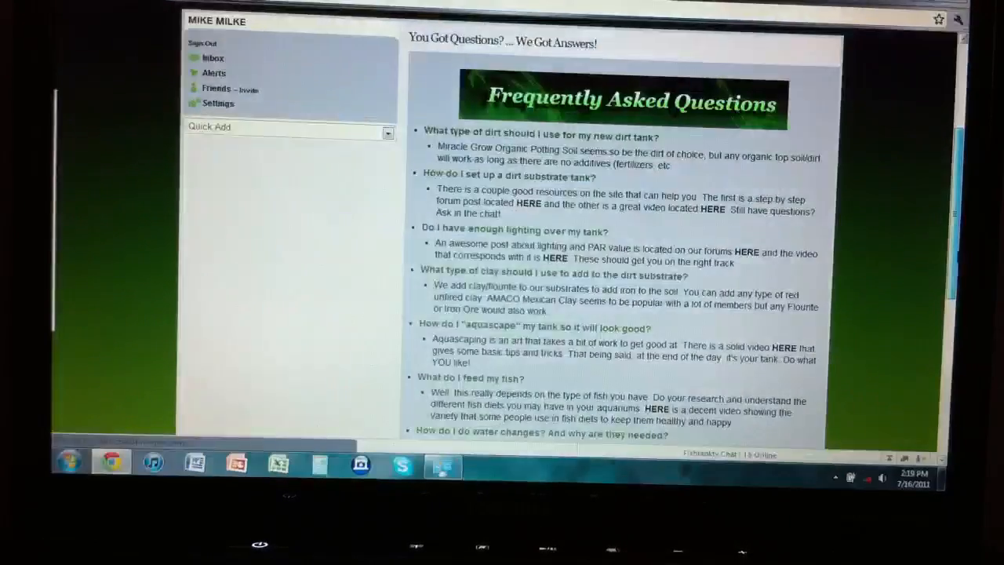
# Read the FAQ on dirt tanks, lighting, feeding, water changes and algae, then return to chat
pyautogui.scroll(-3)
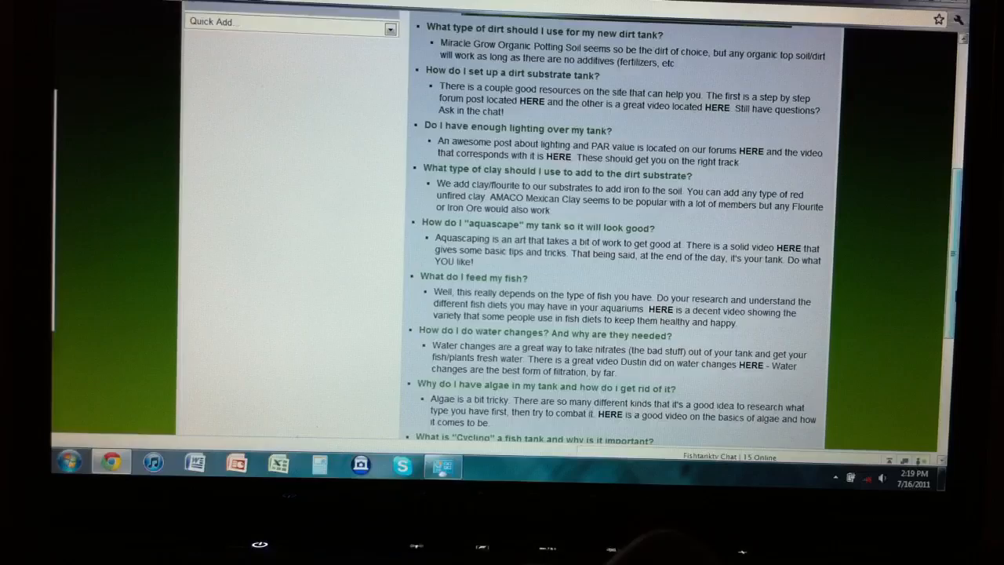
pyautogui.scroll(-3)
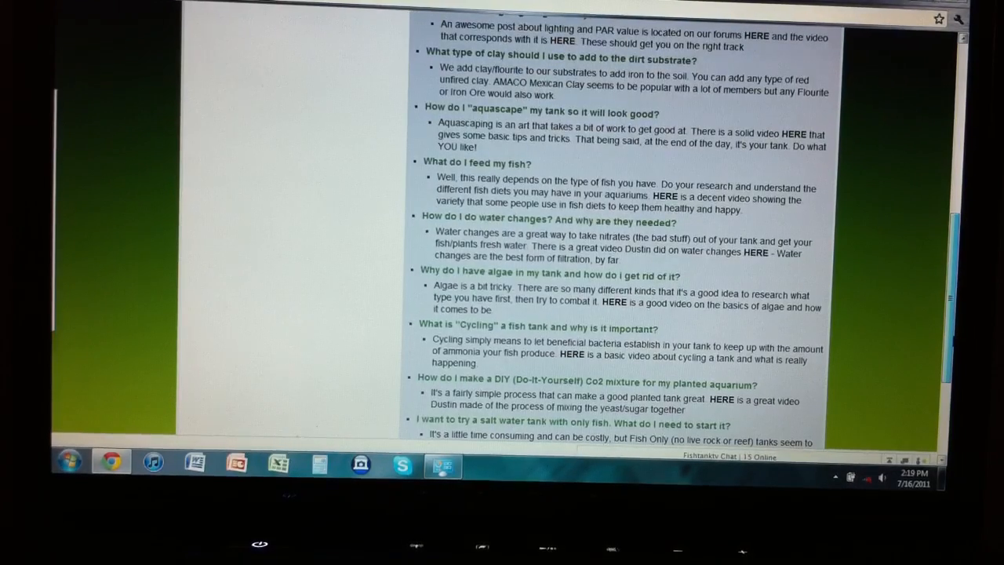
pyautogui.scroll(-3)
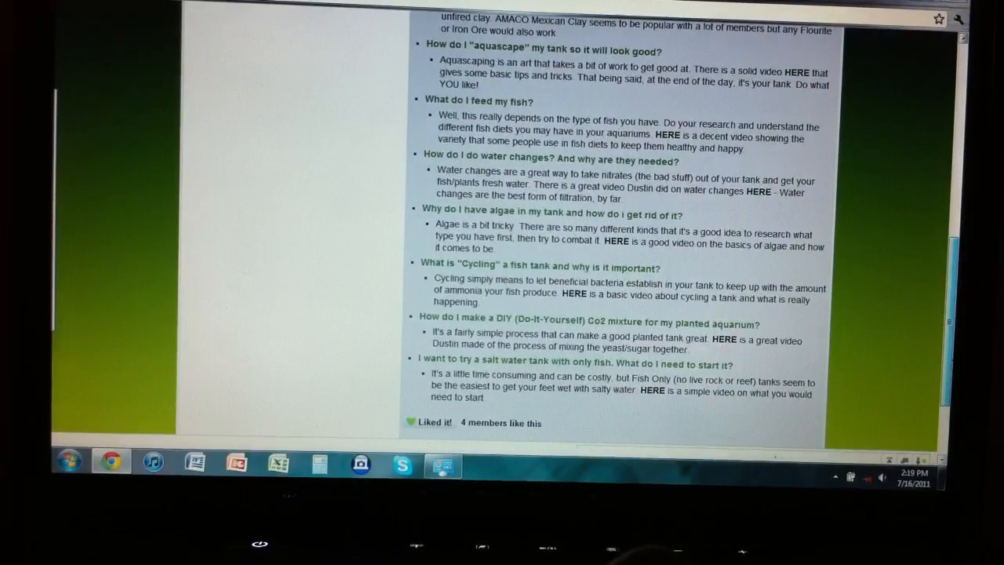
pyautogui.scroll(3)
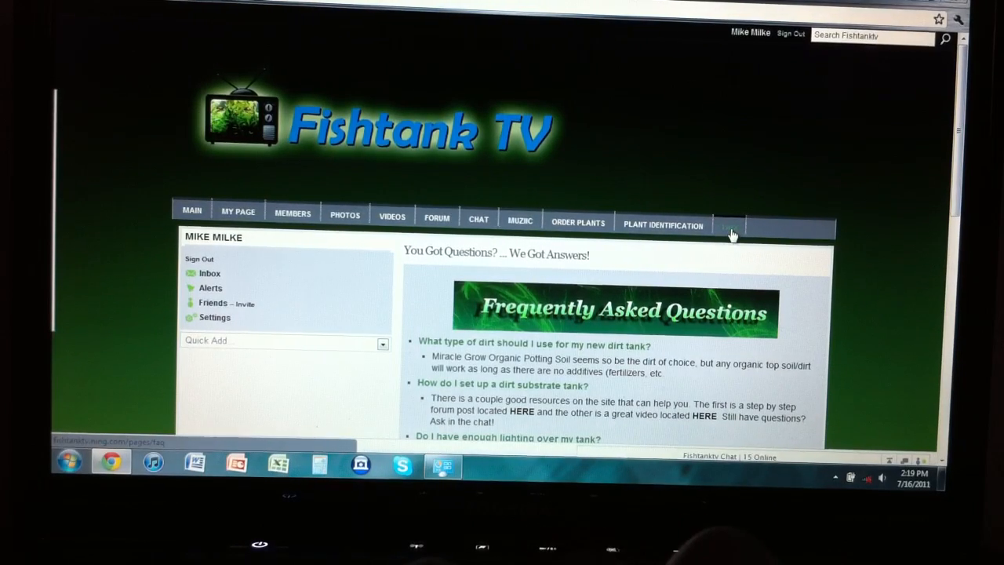
pyautogui.click(727, 226)
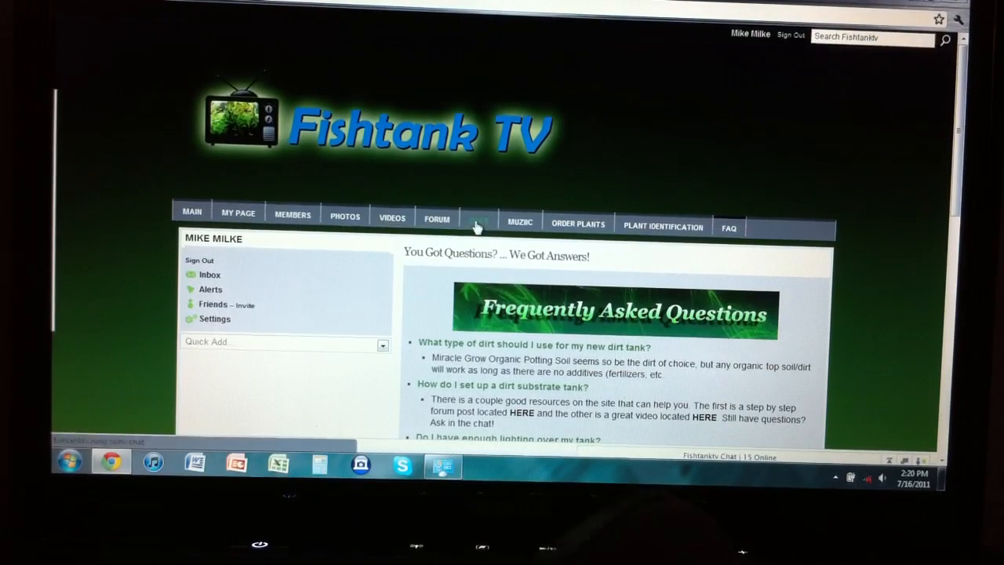
pyautogui.click(478, 223)
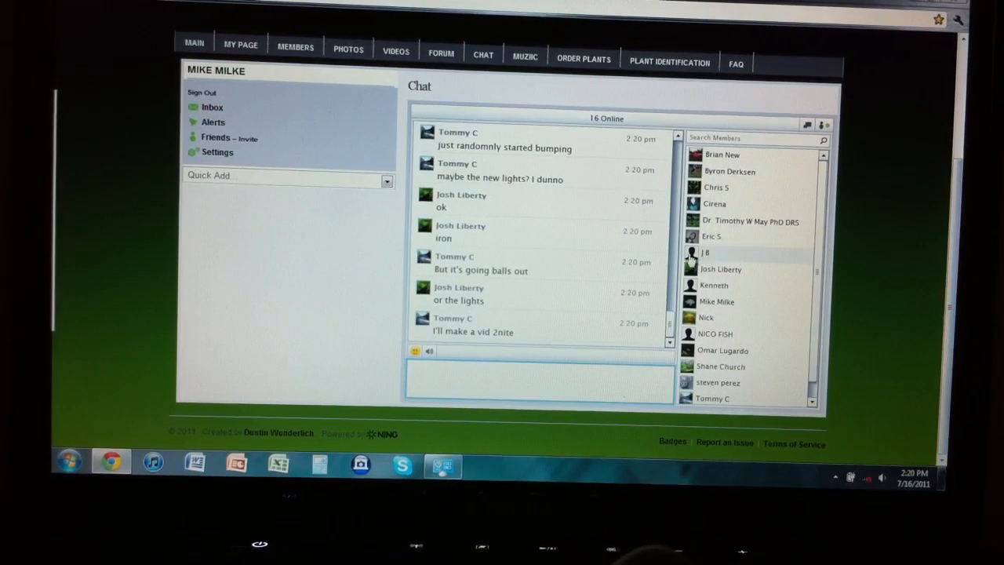
pyautogui.moveTo(751, 207)
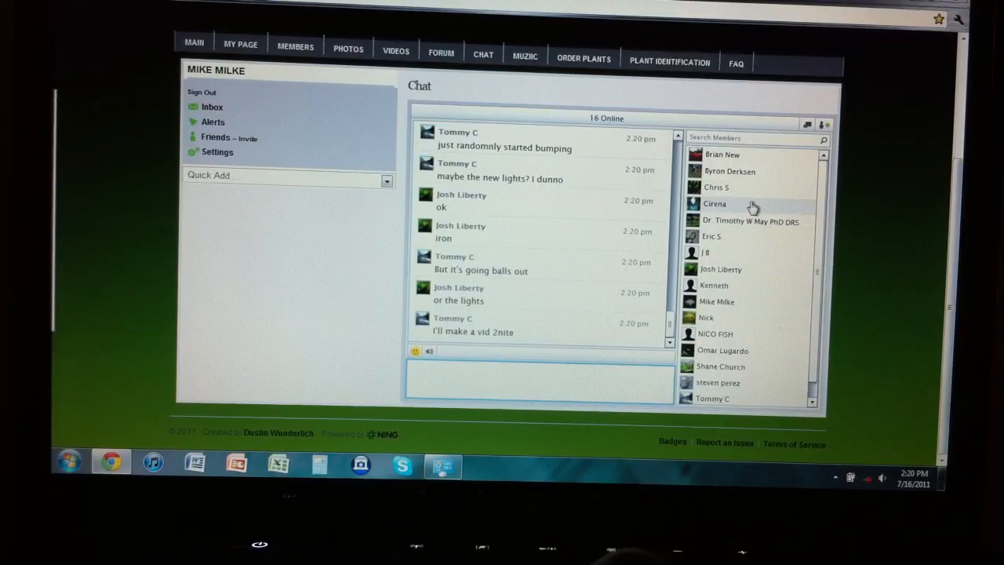
# Bring up the quick profile menu for one online chat member
pyautogui.click(712, 236)
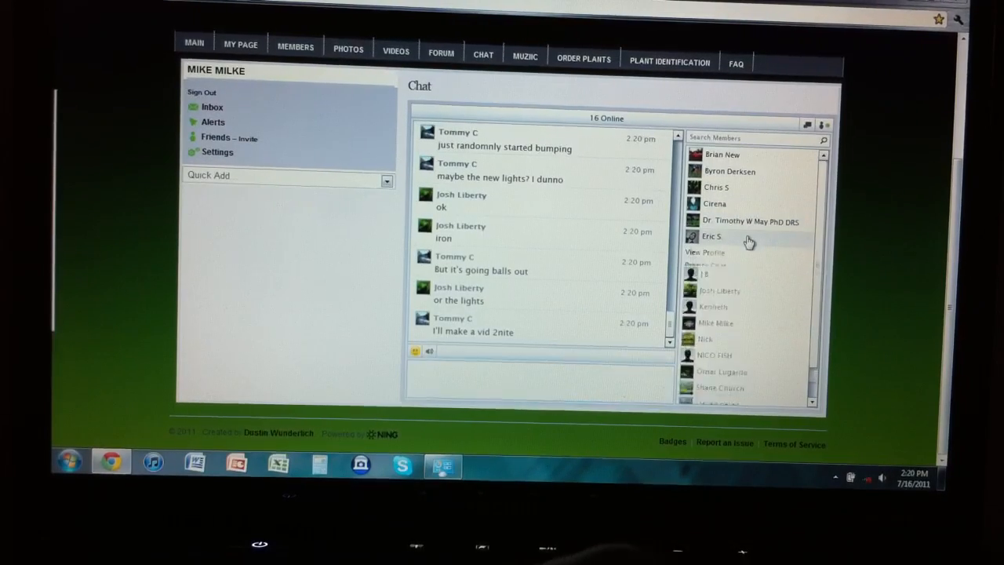
pyautogui.click(705, 251)
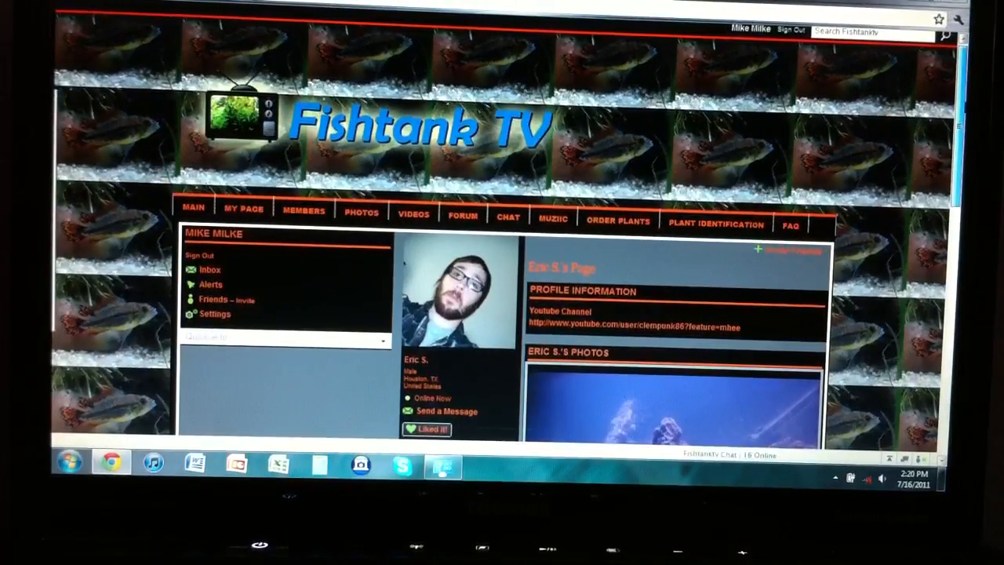
pyautogui.scroll(-3)
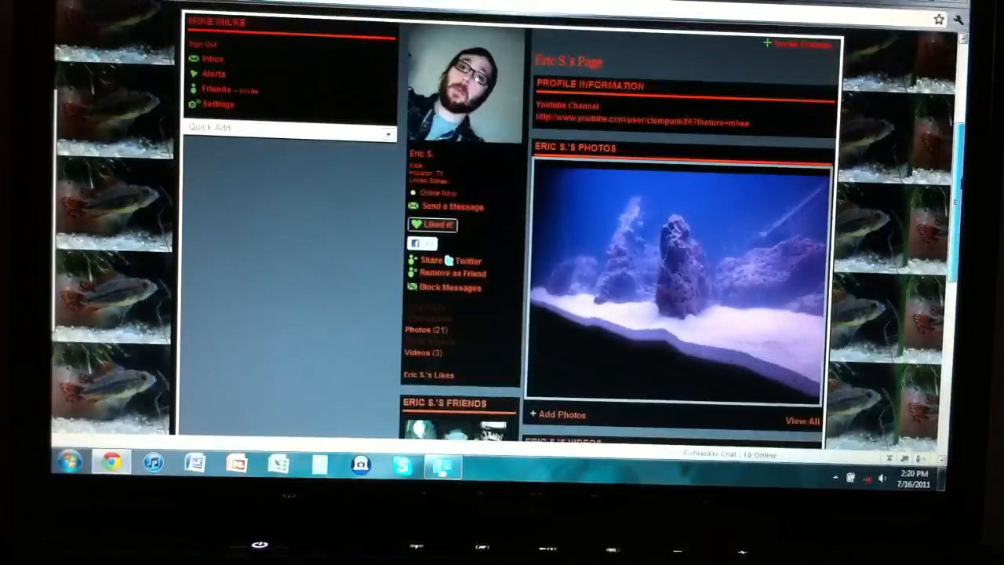
pyautogui.scroll(-3)
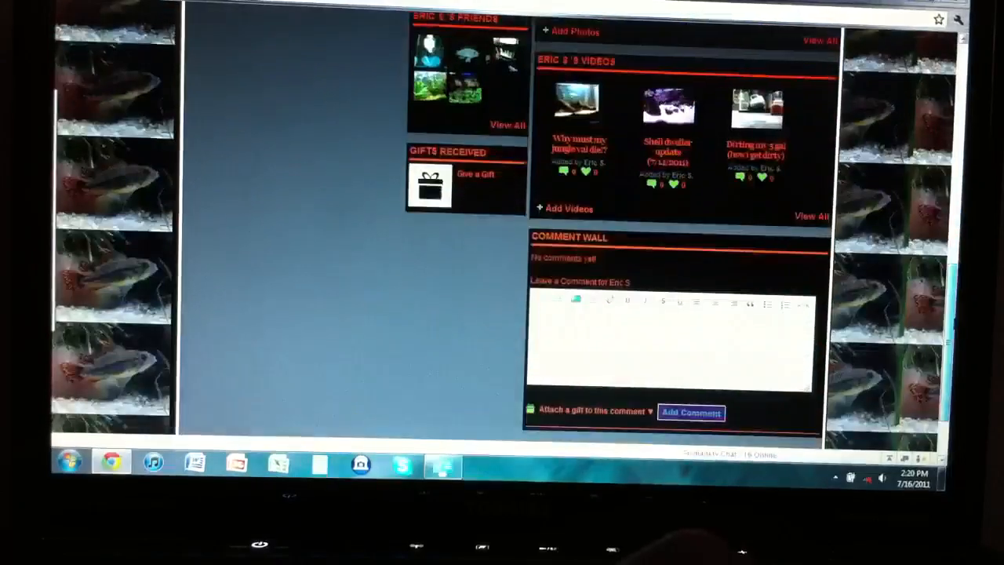
pyautogui.scroll(3)
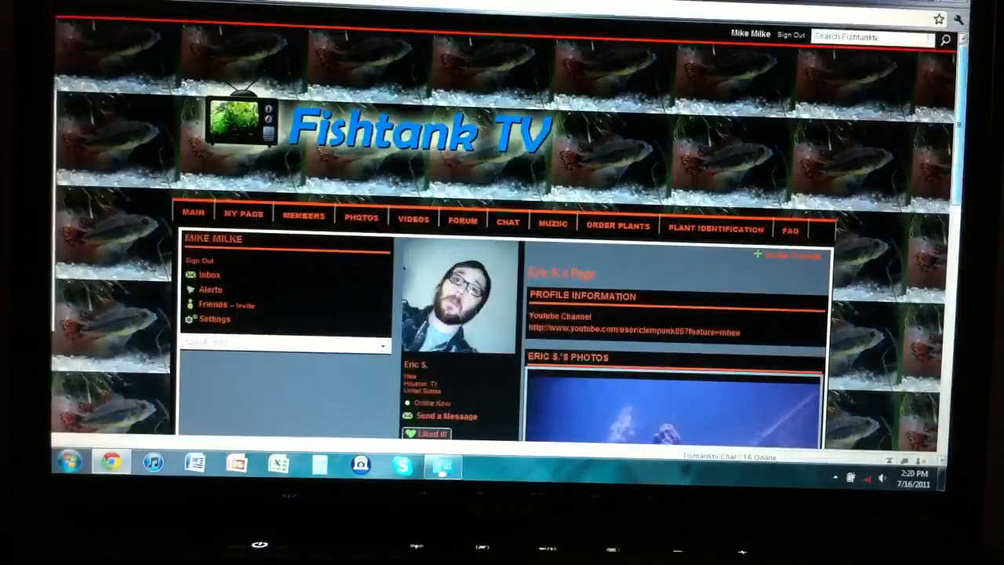
pyautogui.click(507, 221)
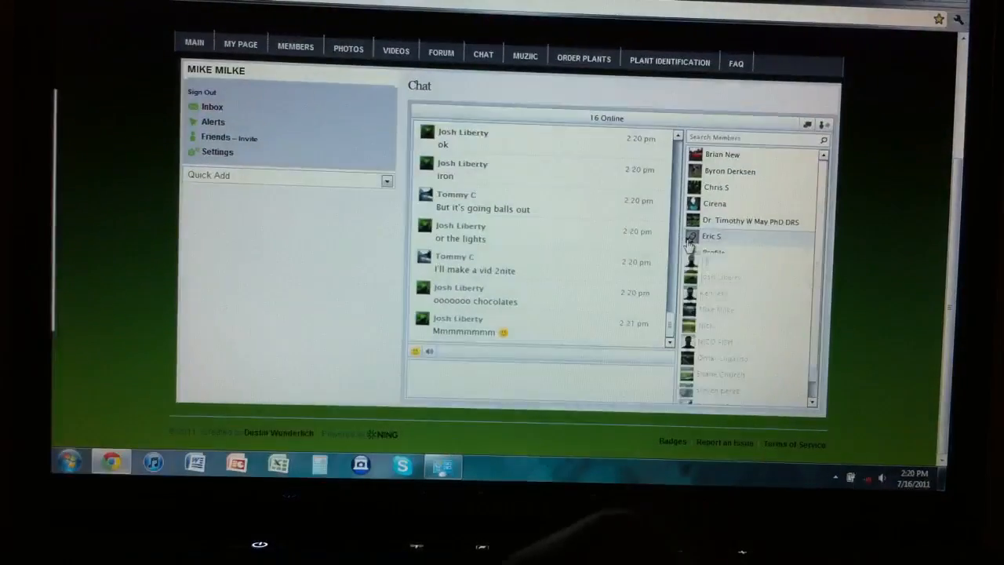
pyautogui.click(710, 235)
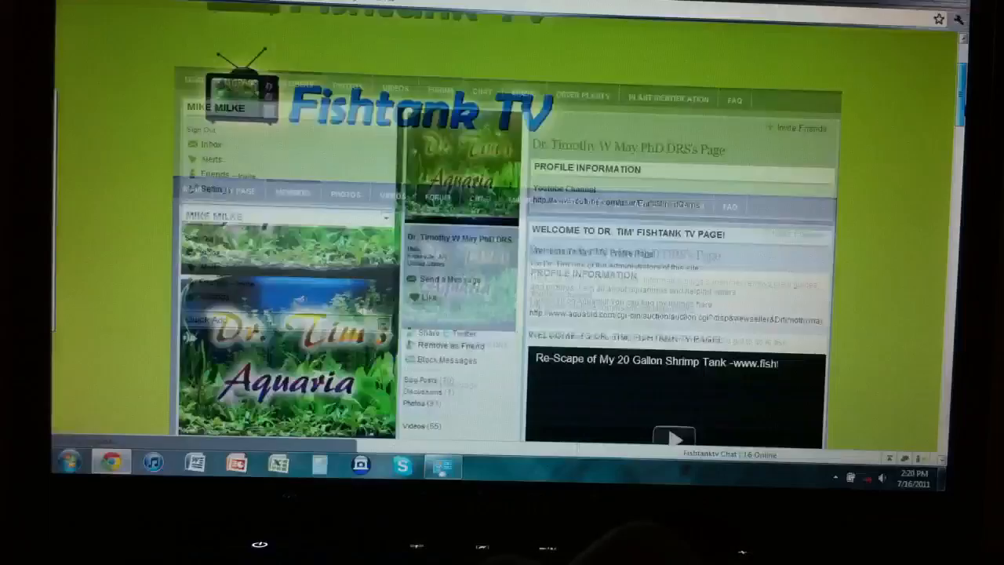
pyautogui.scroll(-3)
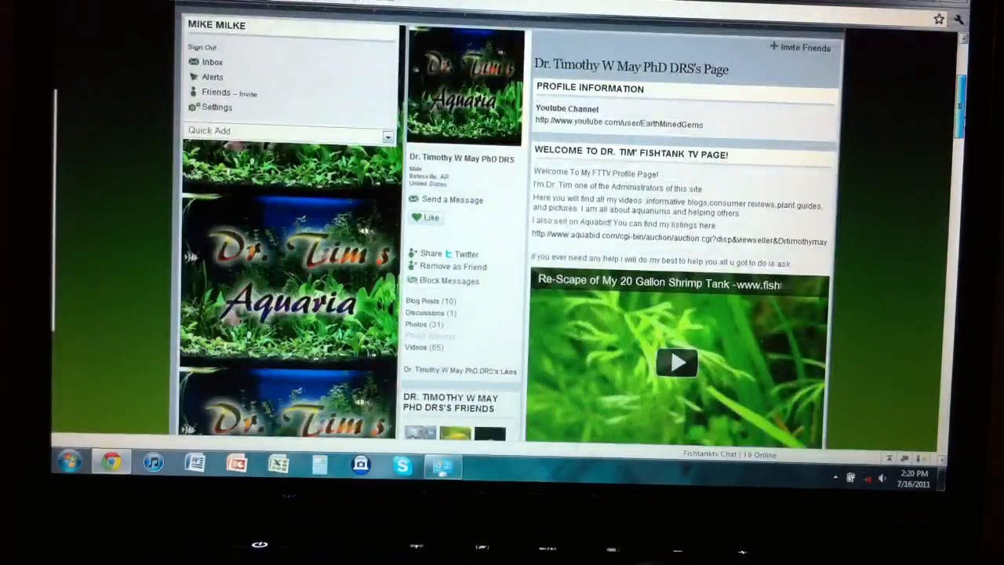
pyautogui.scroll(-3)
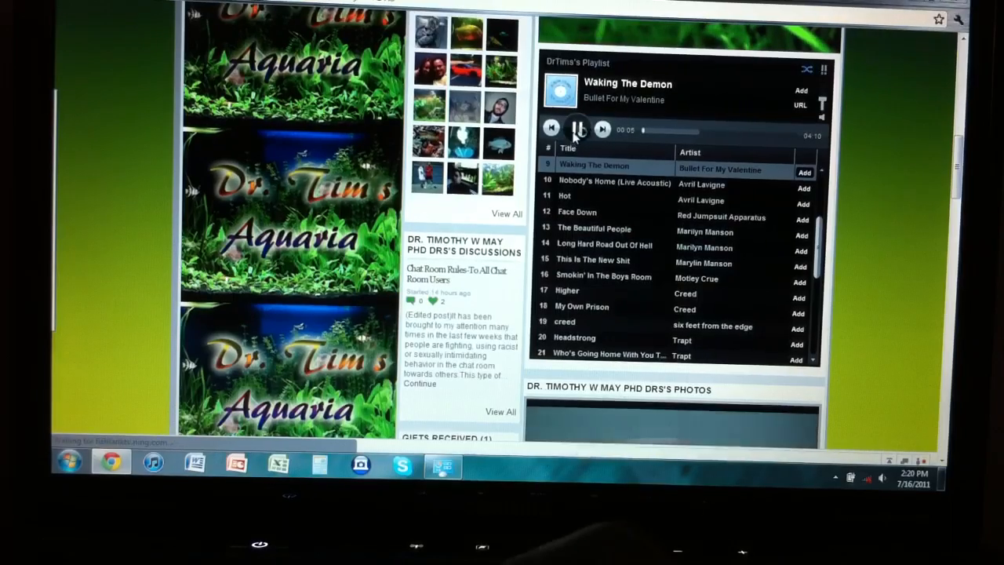
pyautogui.scroll(-3)
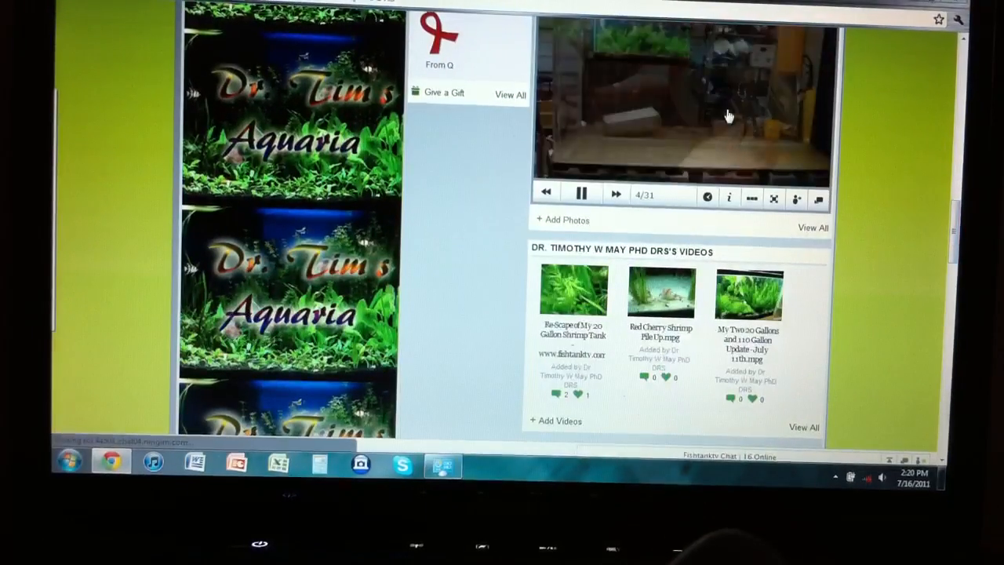
pyautogui.click(546, 195)
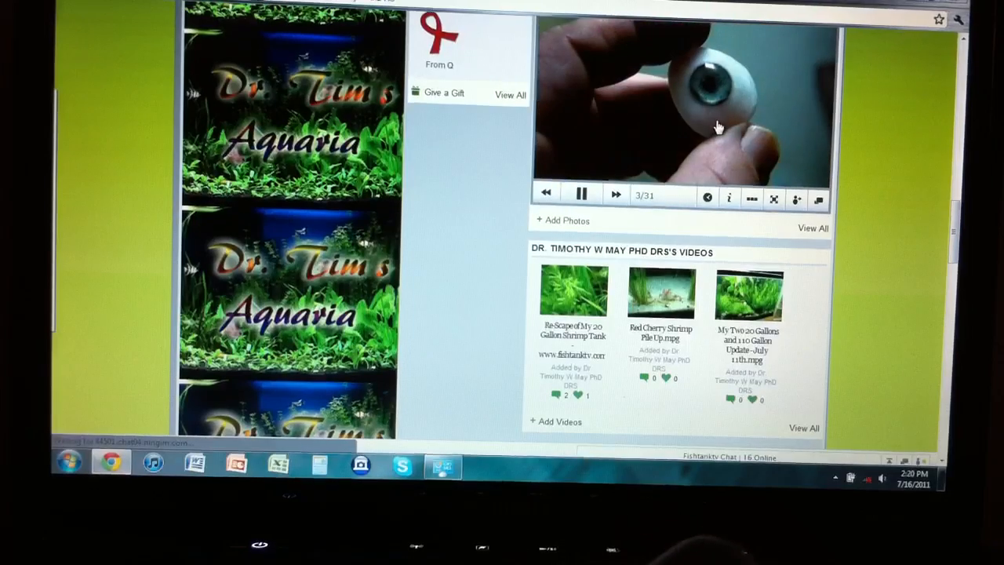
pyautogui.moveTo(608, 164)
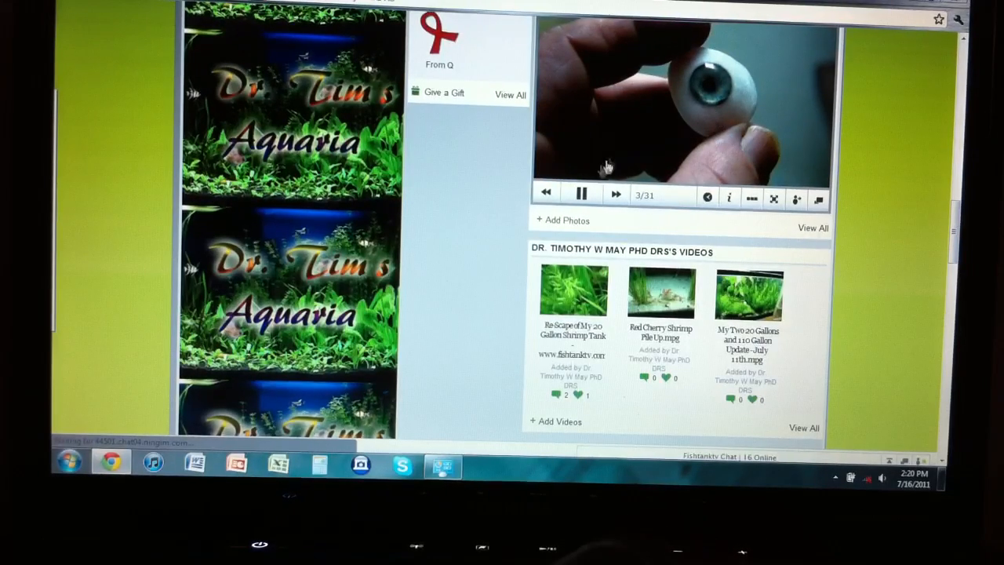
pyautogui.click(546, 194)
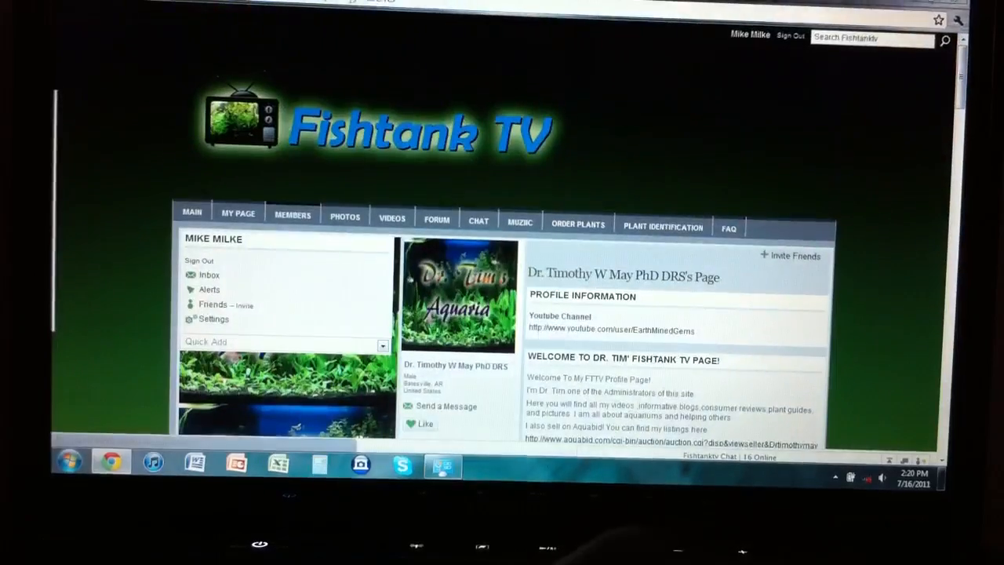
pyautogui.click(477, 220)
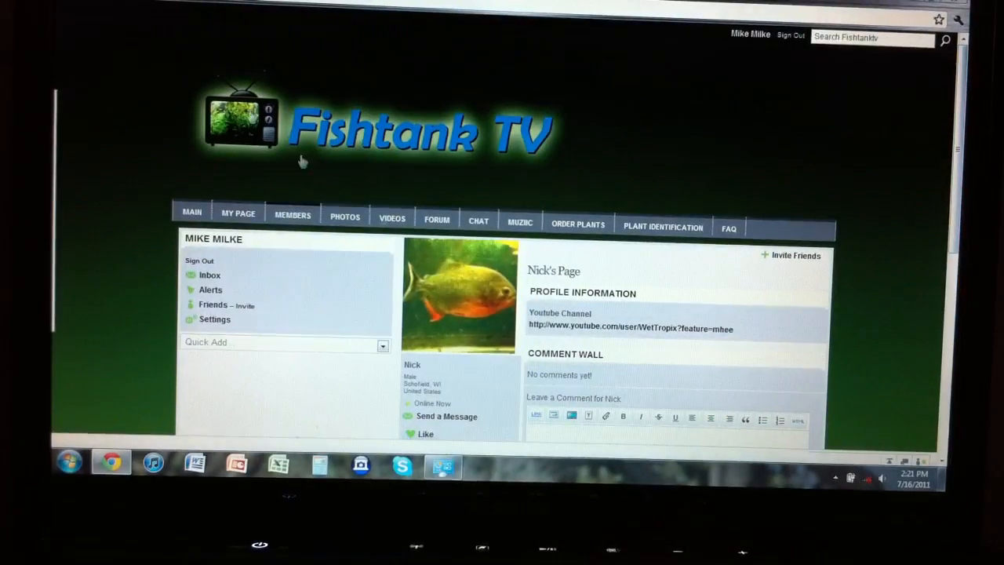
pyautogui.click(476, 220)
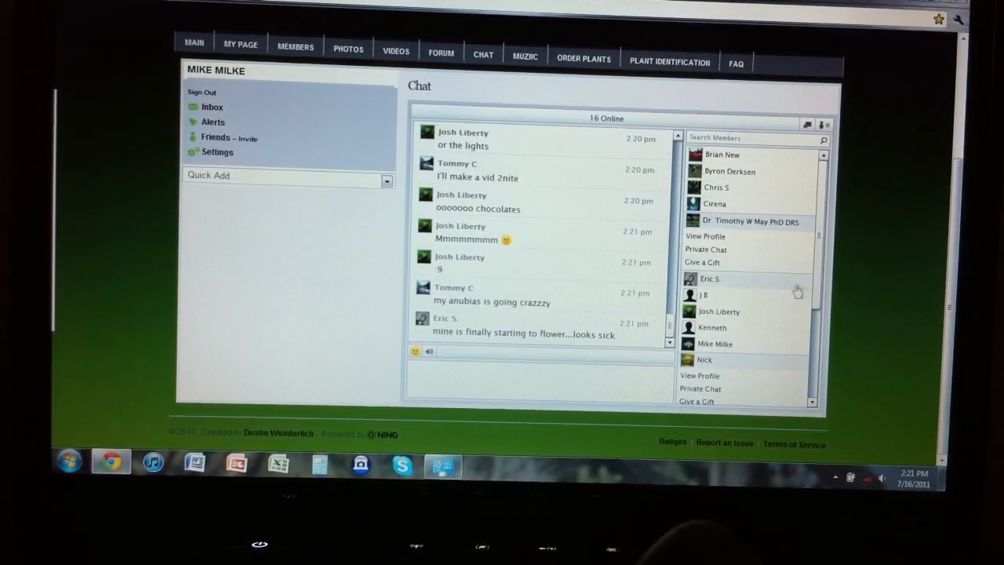
pyautogui.scroll(-3)
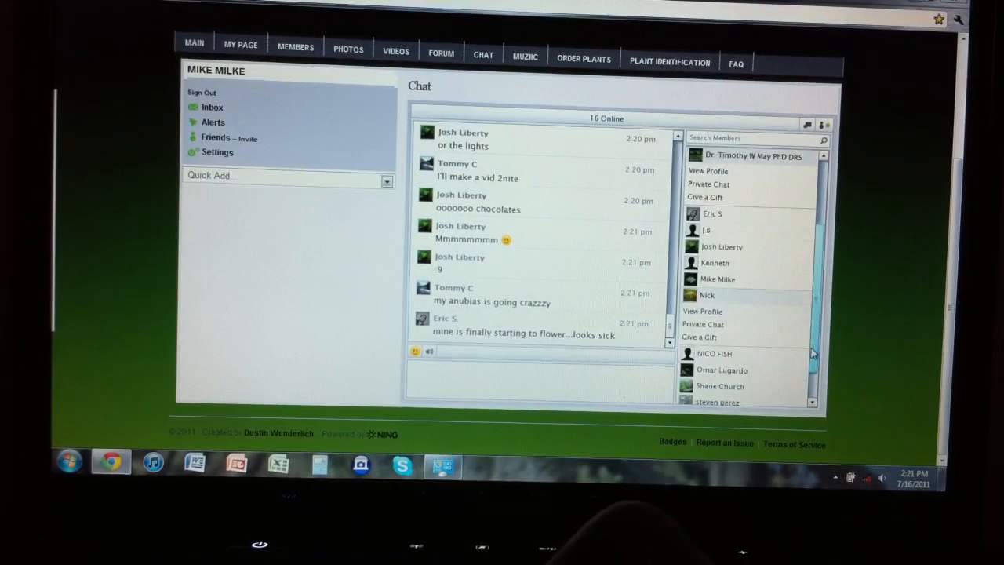
pyautogui.scroll(3)
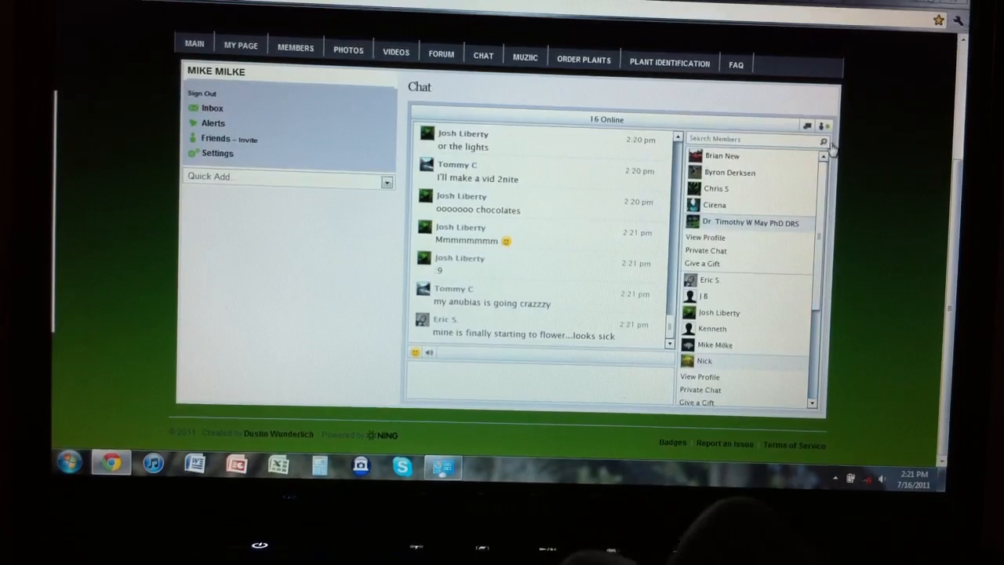
pyautogui.scroll(3)
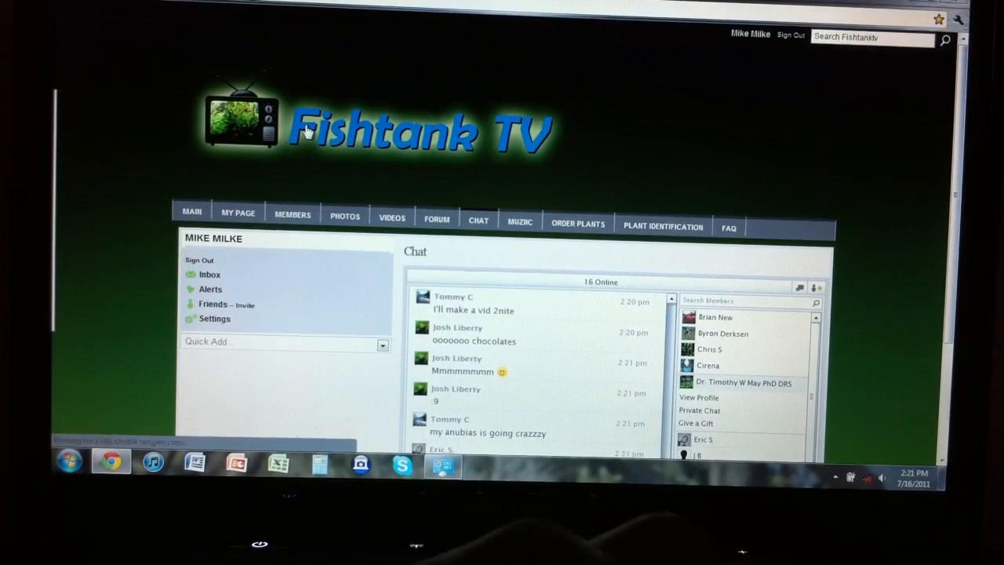
# Return to the MAIN page and step the Photos slideshow back to the Nyan cat fish picture
pyautogui.click(192, 212)
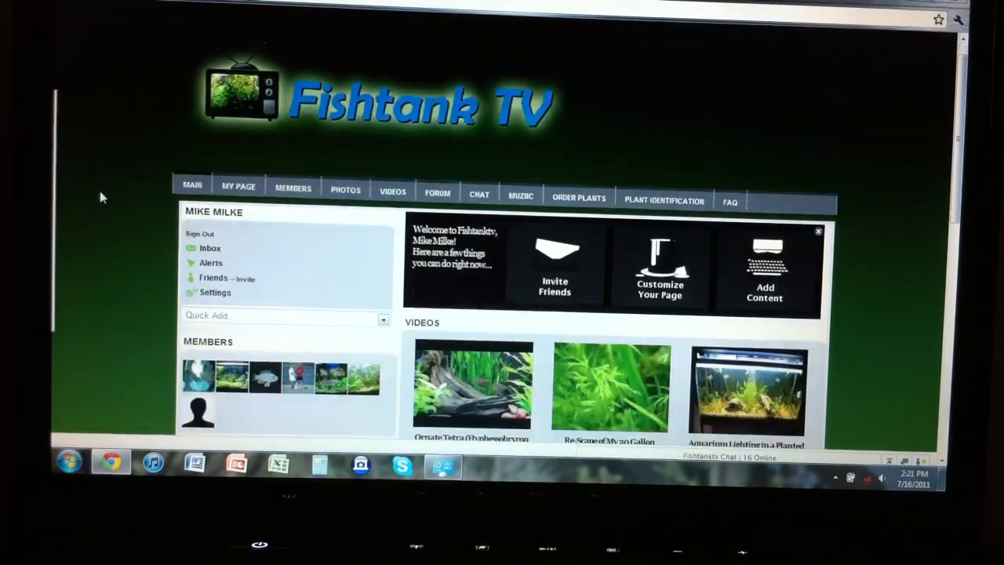
pyautogui.scroll(-3)
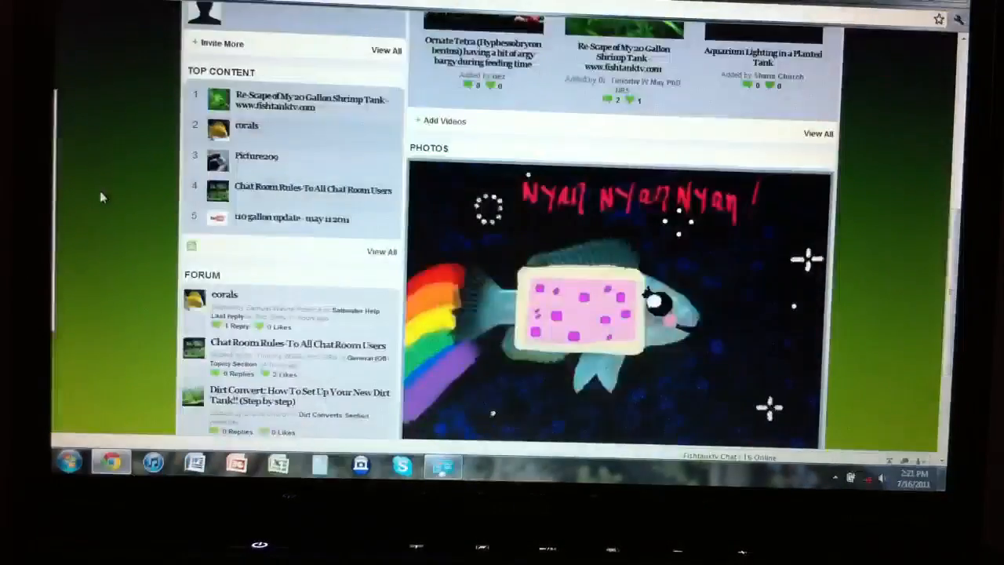
pyautogui.scroll(-3)
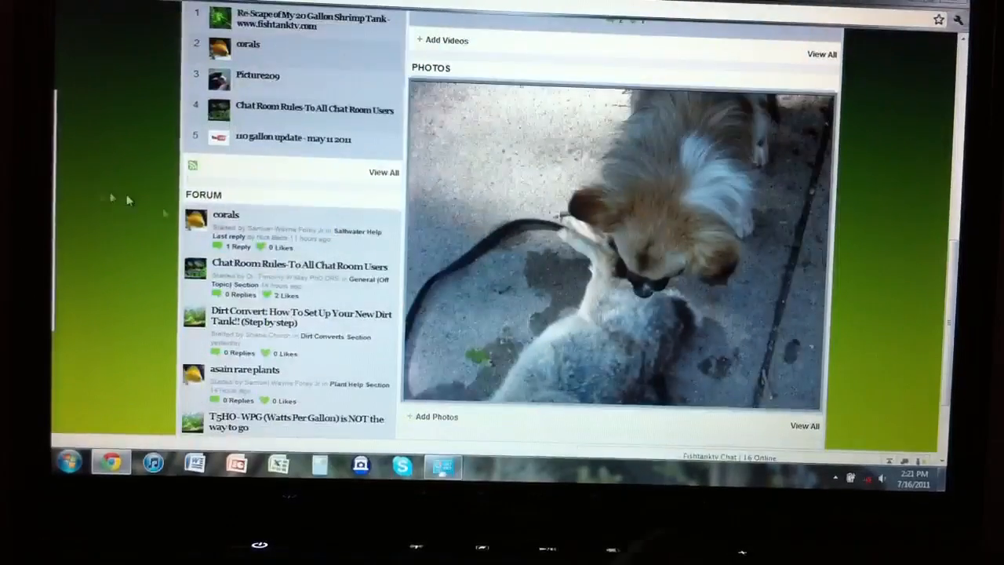
pyautogui.click(612, 243)
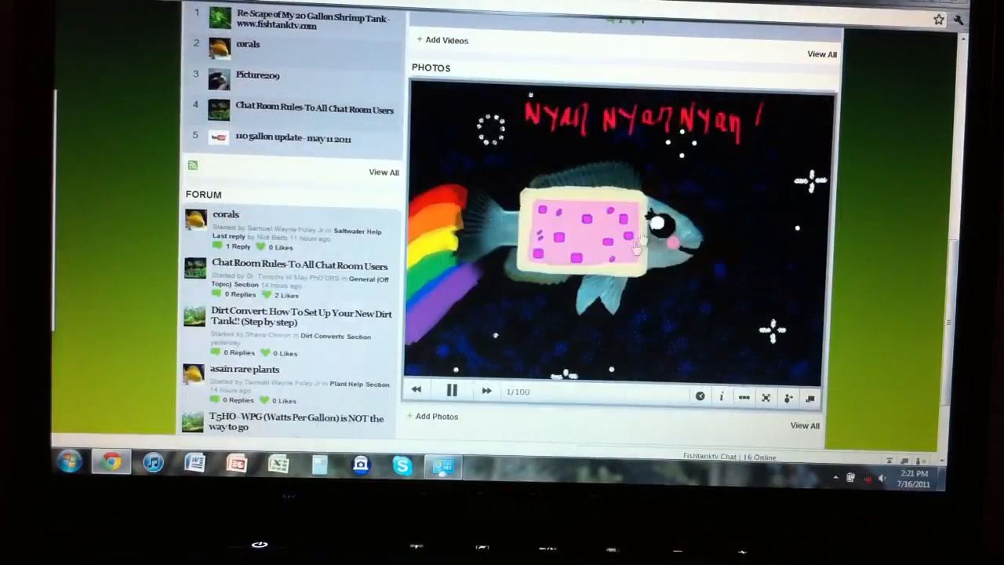